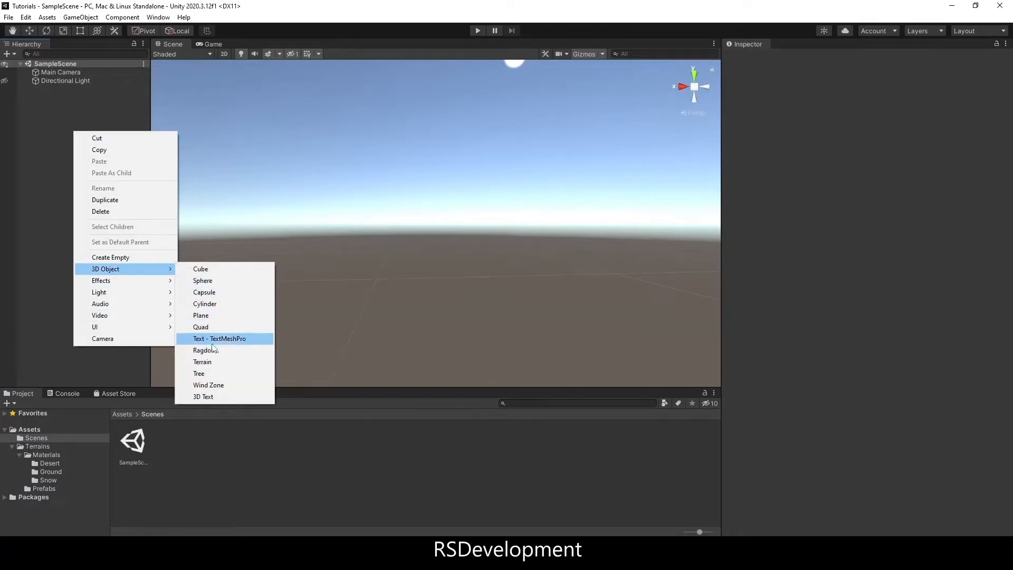
- Add a Terrain 3D object to the Hierarchy and rename it Test_Terrain
click(203, 361)
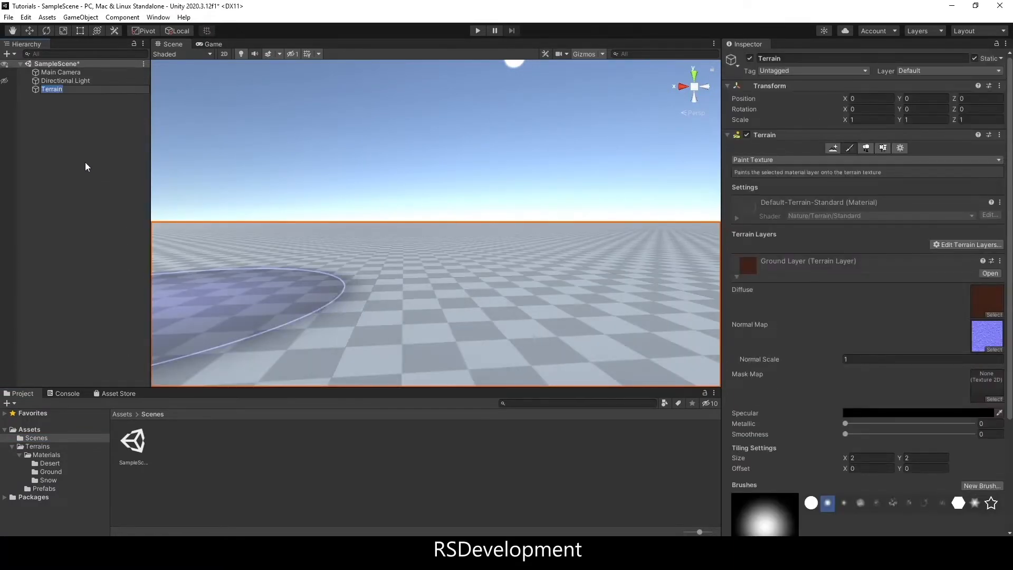
text(Test_)
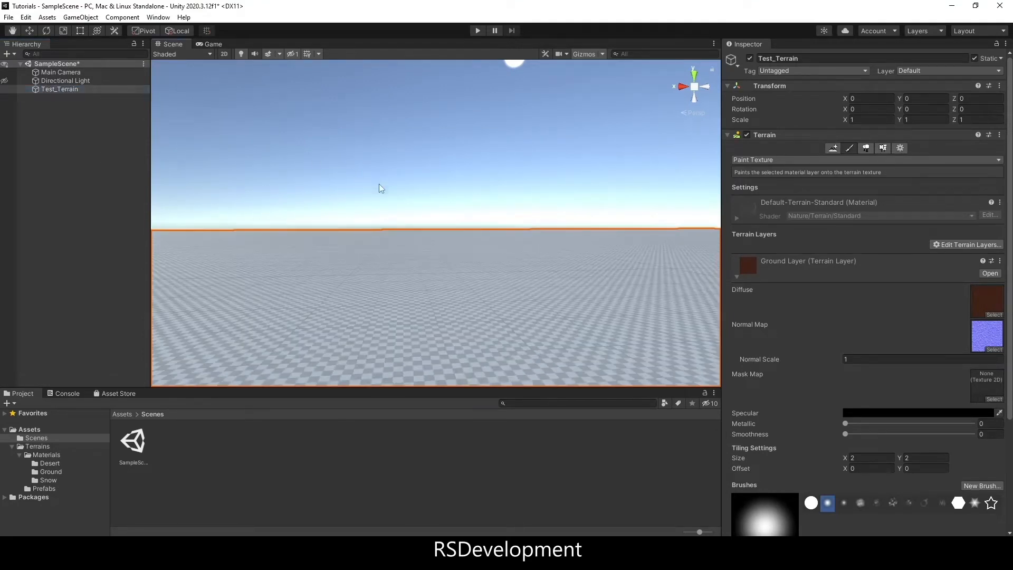
drag(379, 188, 400, 228)
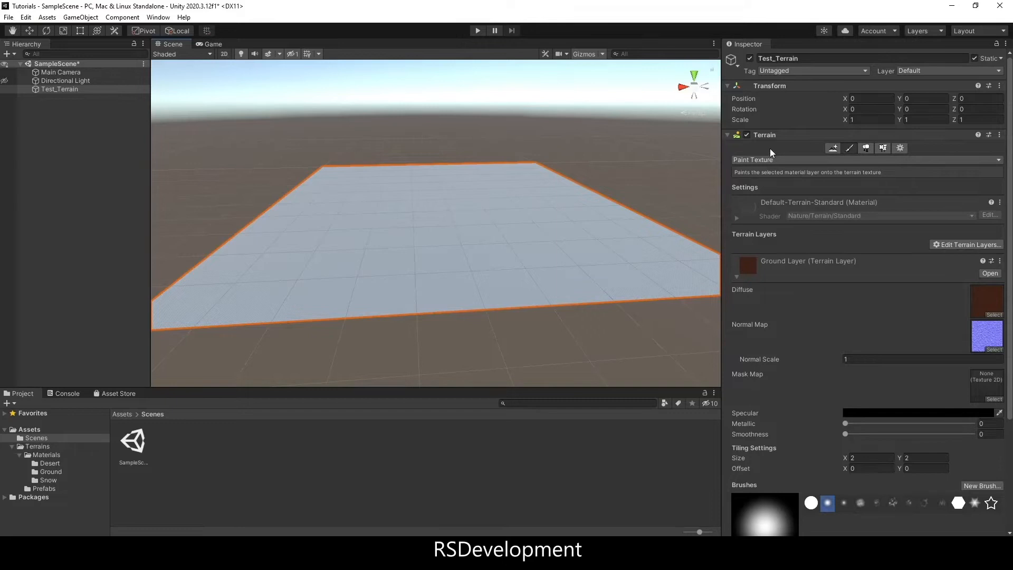
- Raise noisy bumps and streaky ridges across Test_Terrain with noise brushes at Brush Size 200
click(837, 147)
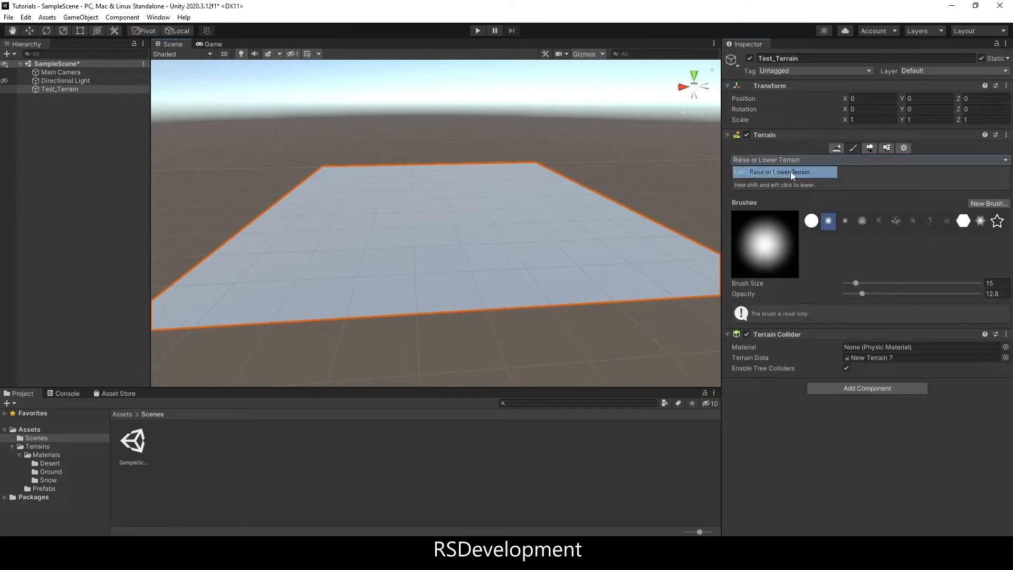
mouse_move(878, 221)
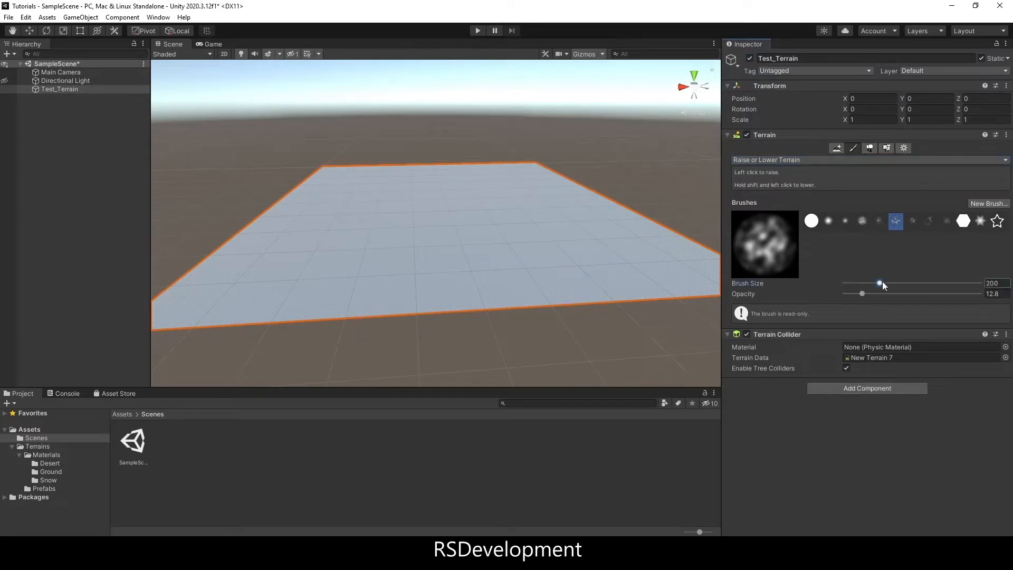
click(380, 247)
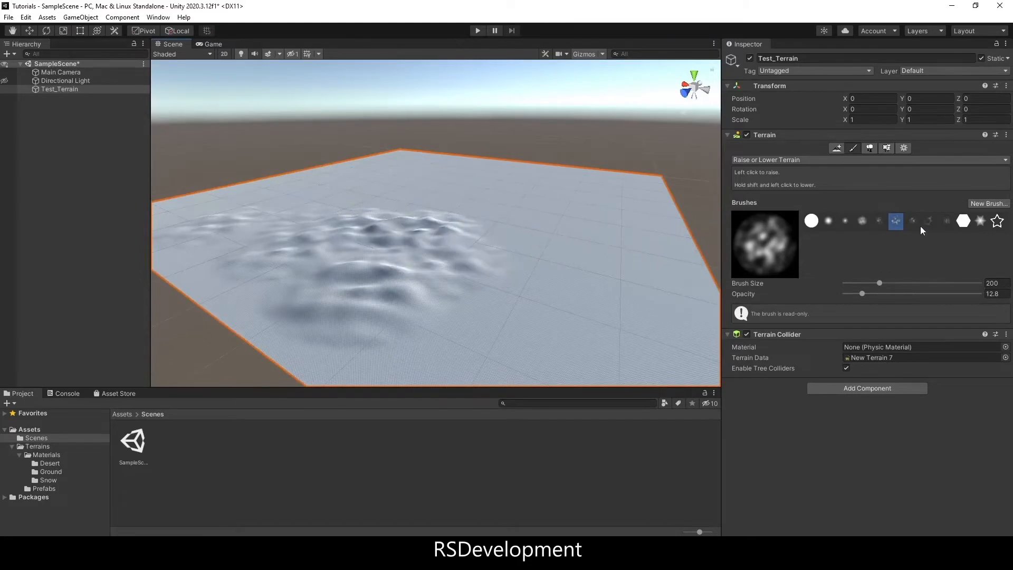
click(929, 221)
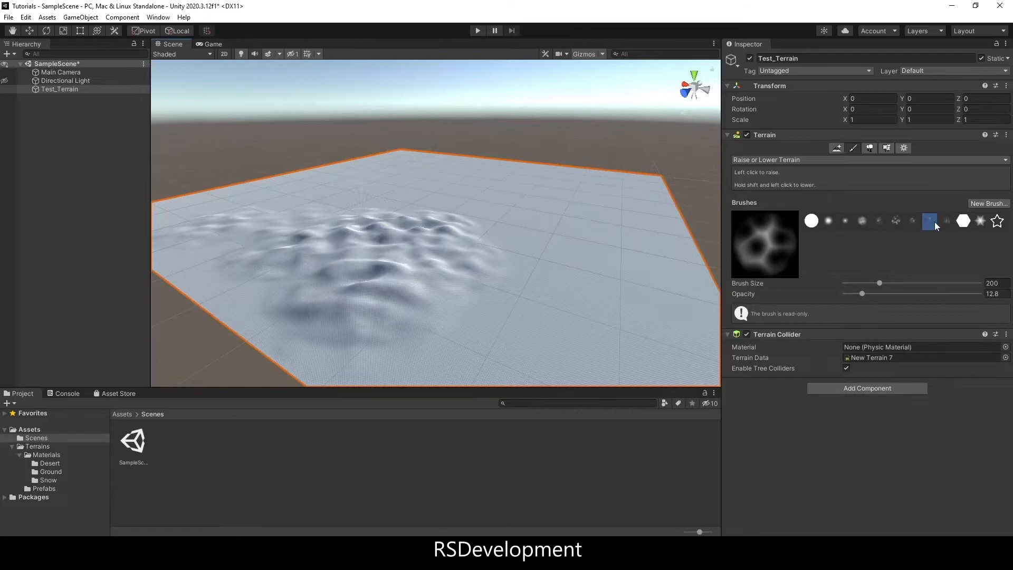
click(946, 221)
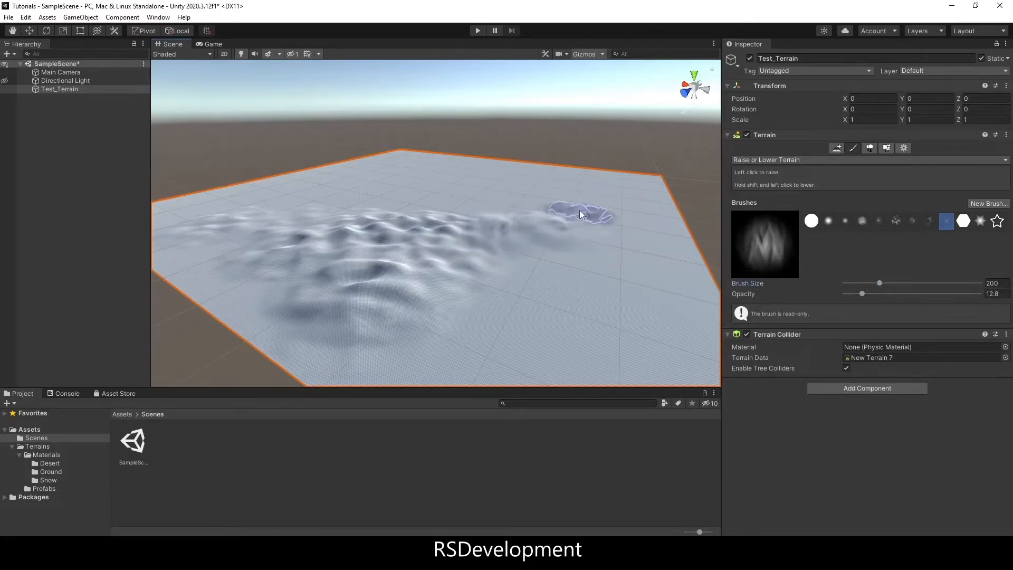
mouse_move(411, 156)
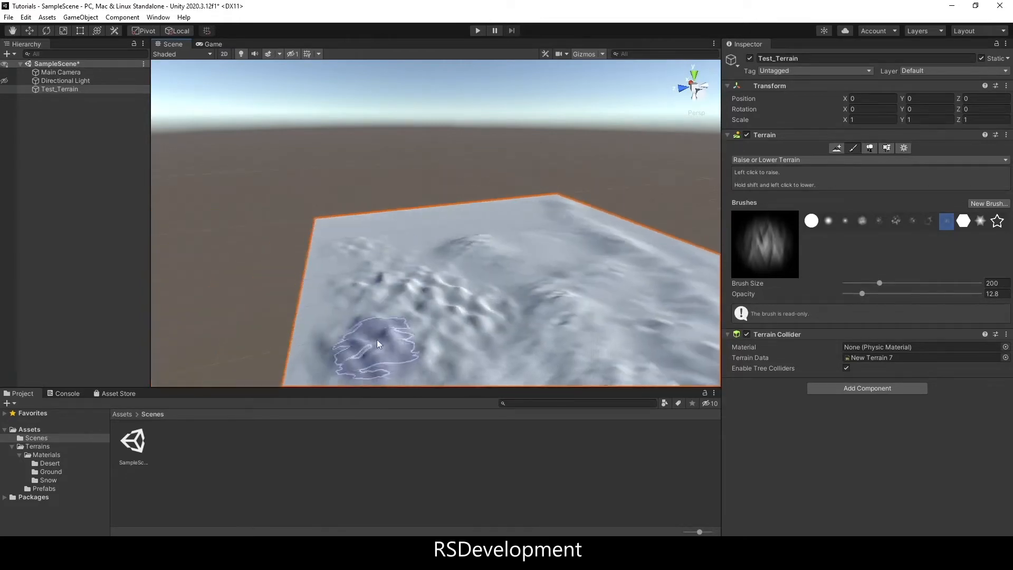
mouse_move(524, 222)
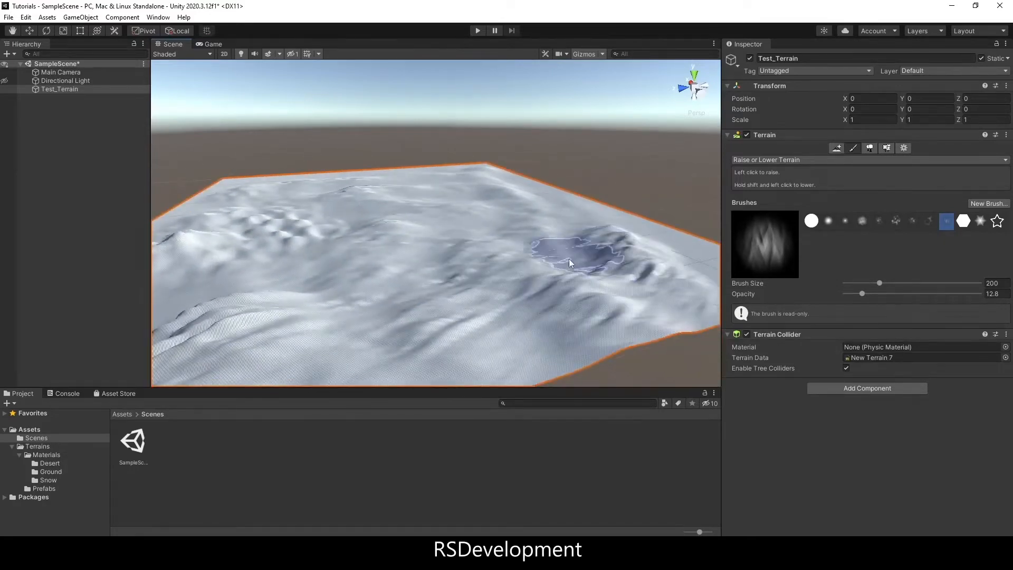
drag(879, 283, 848, 283)
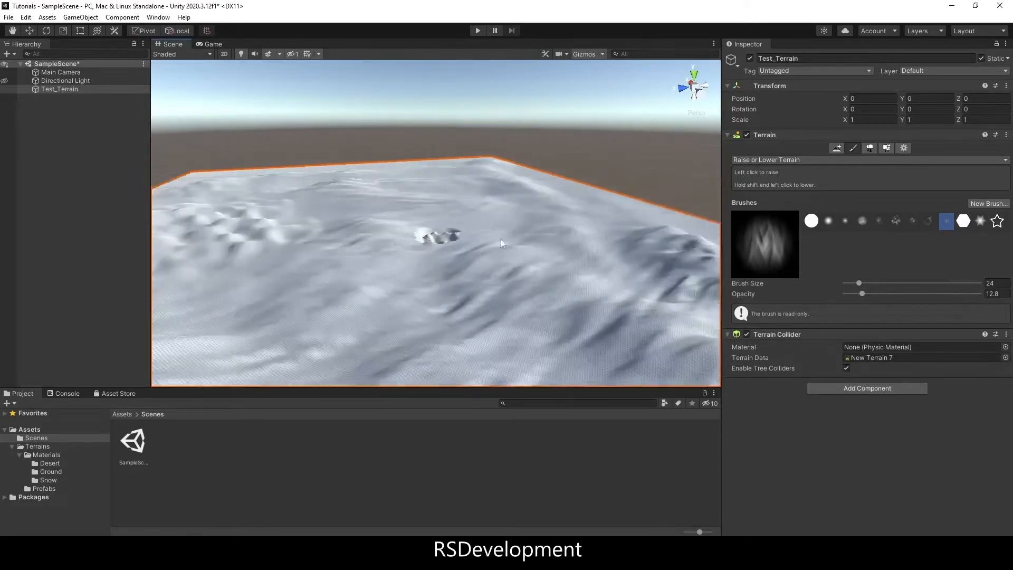
- Save Test_Terrain as a prefab in Assets/Terrains/Prefabs and place Terrain_Snow in the scene
drag(501, 244, 533, 276)
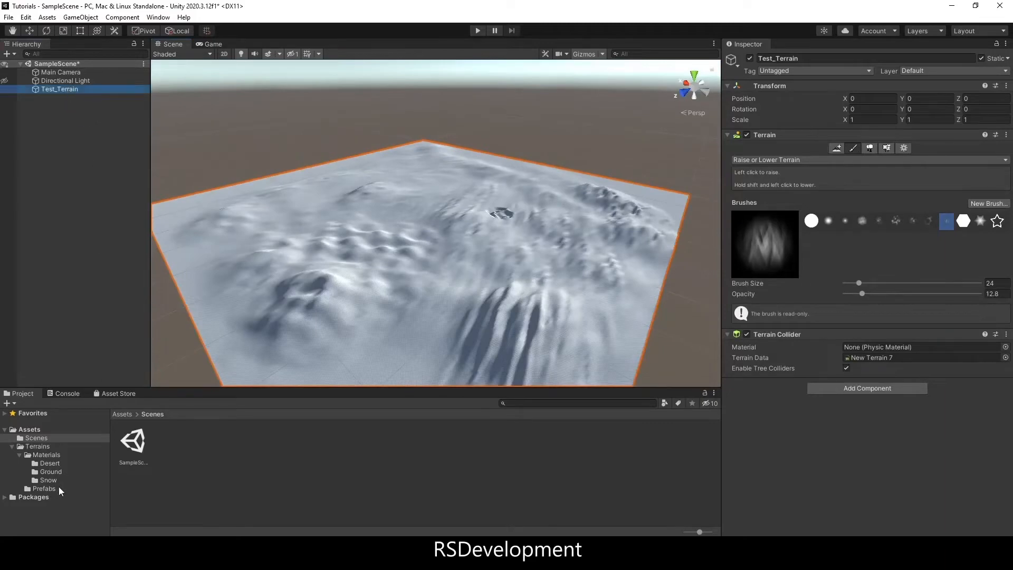
click(45, 488)
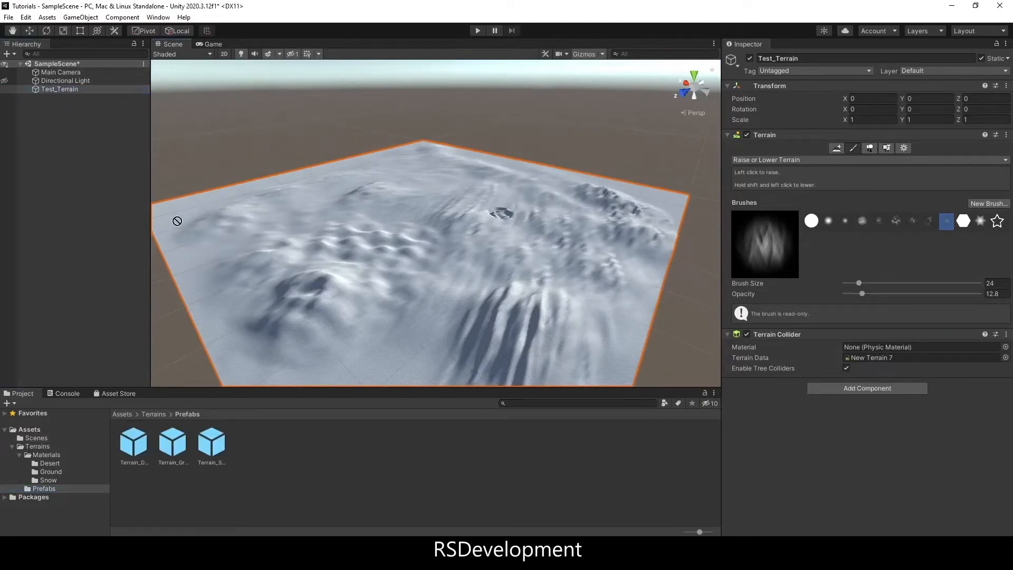
click(252, 440)
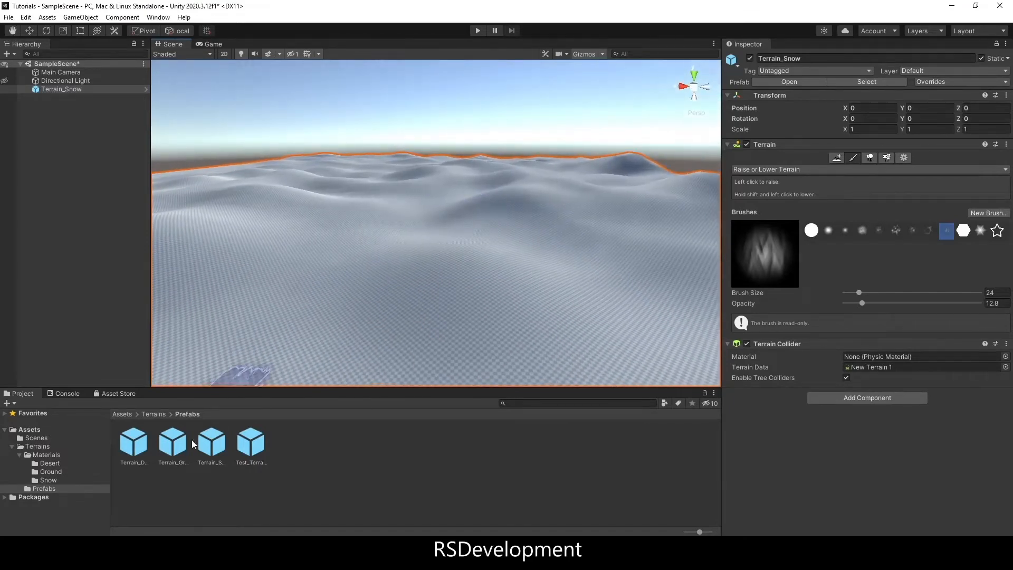
- Open the Terrain_Snow prefab, remove its Ground Layer in Paint Texture and bring up terrain layer options
click(211, 443)
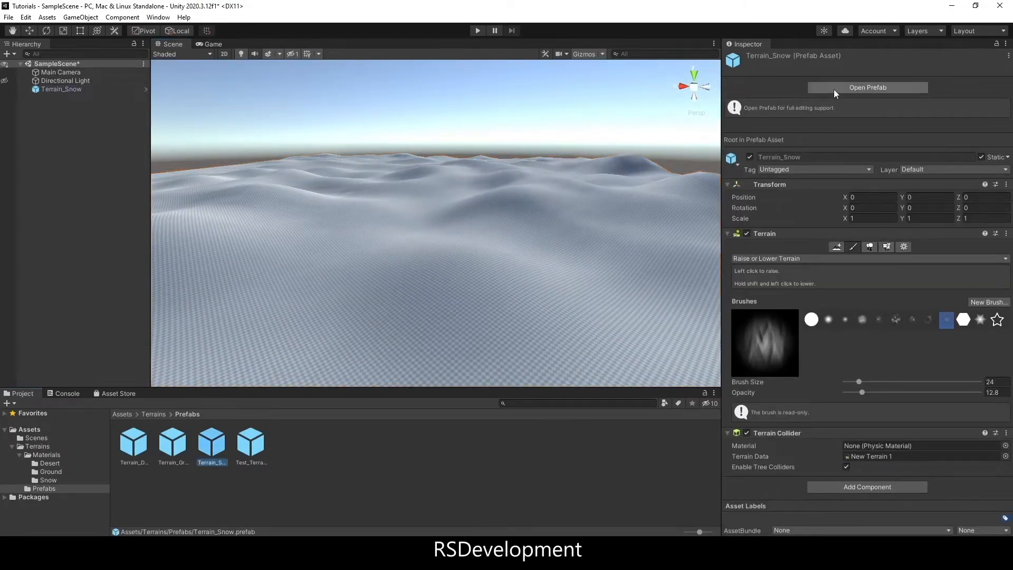
click(868, 88)
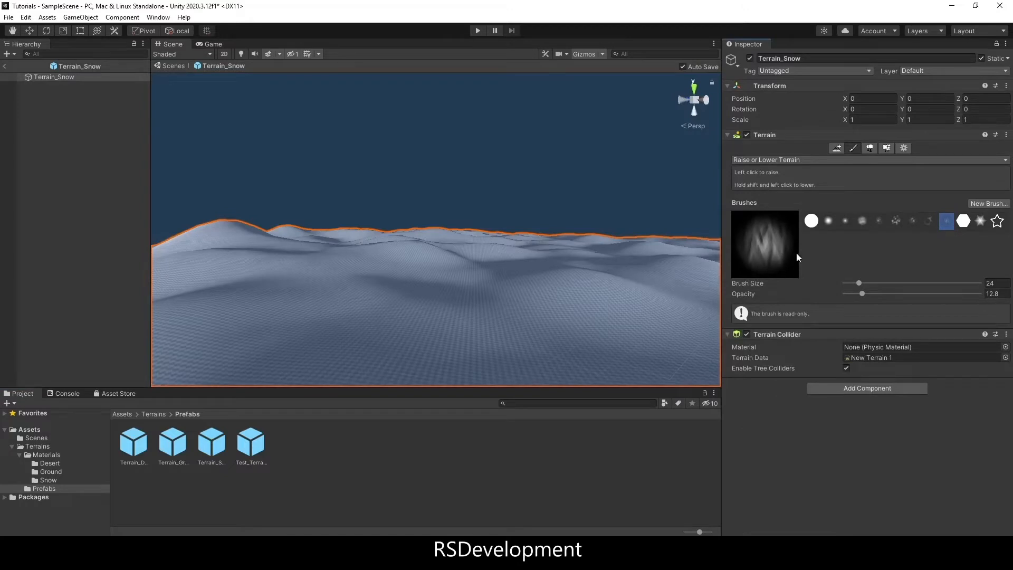
click(866, 148)
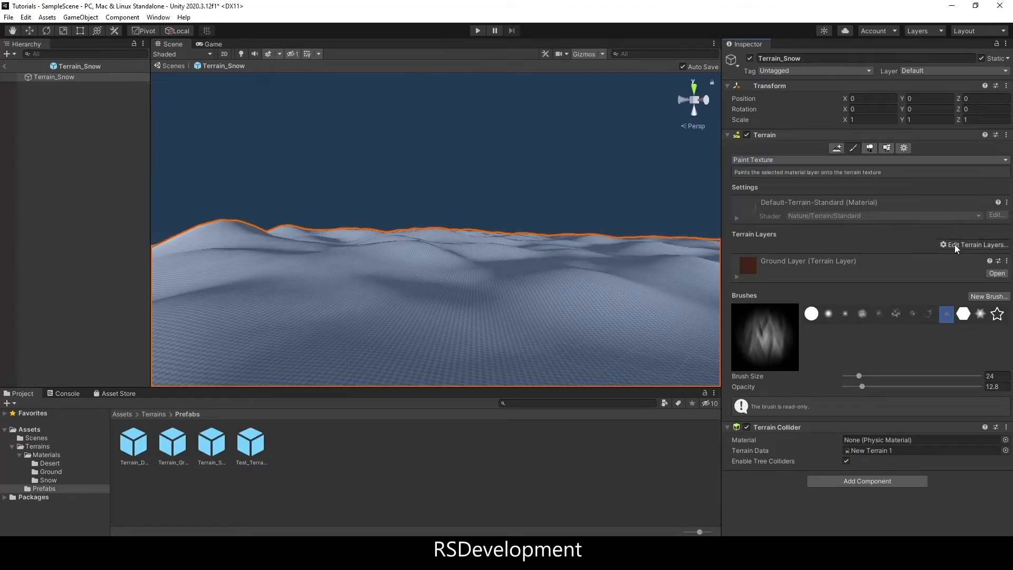
click(977, 245)
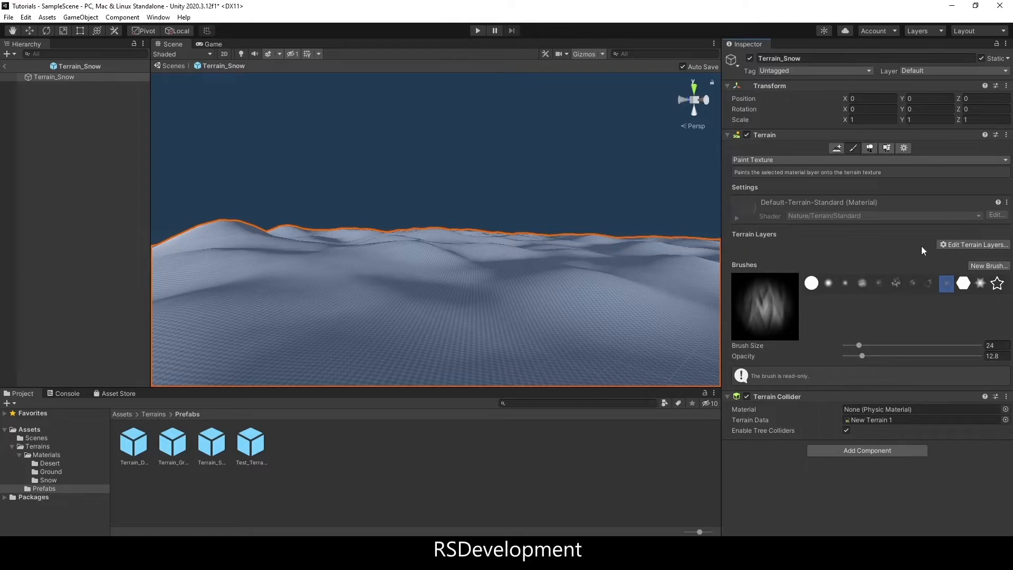
mouse_move(974, 243)
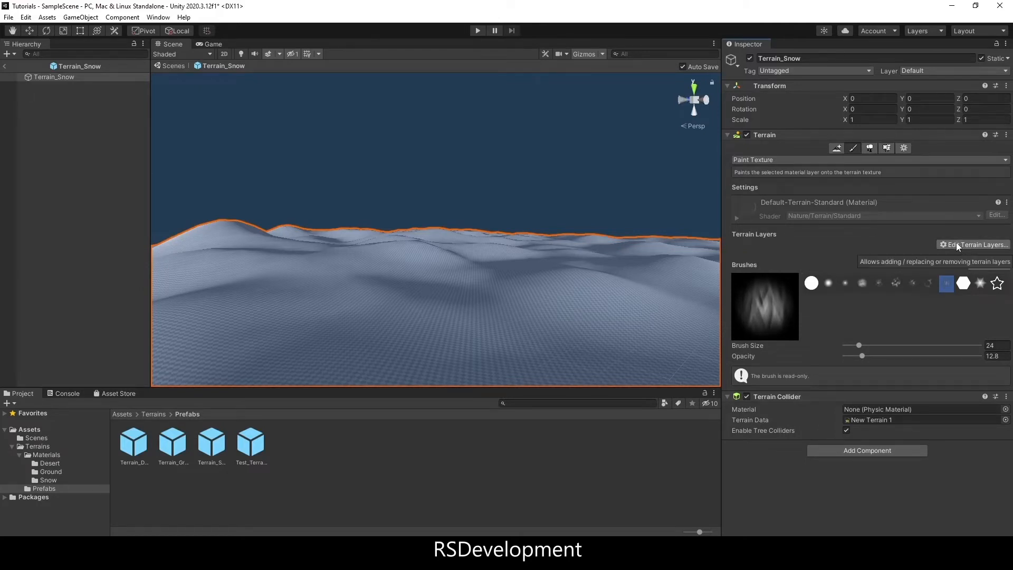
click(975, 244)
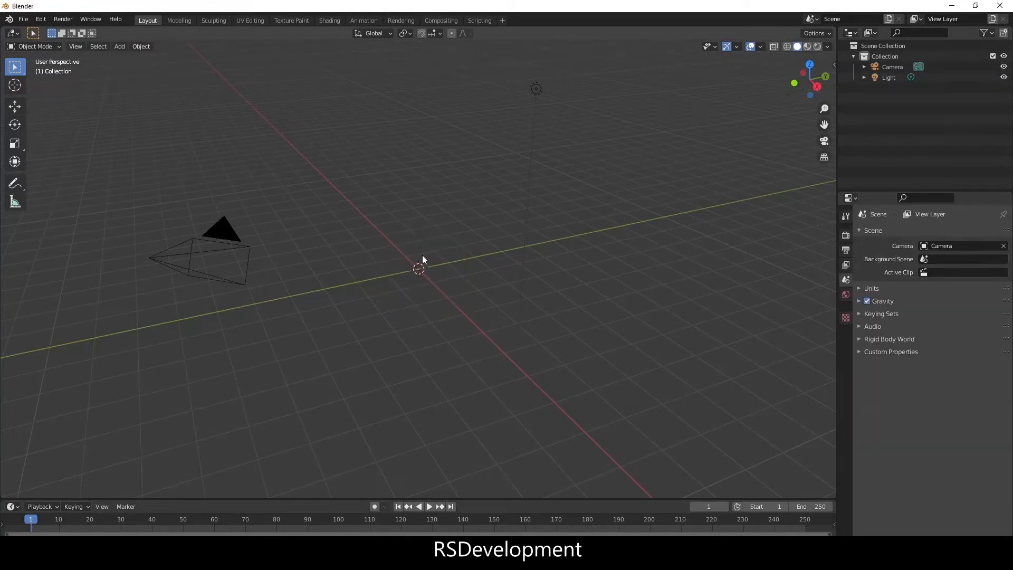
- Add a plane mesh with a SnowMaterial using a Diffuse BSDF wired to Material Output Surface
click(119, 45)
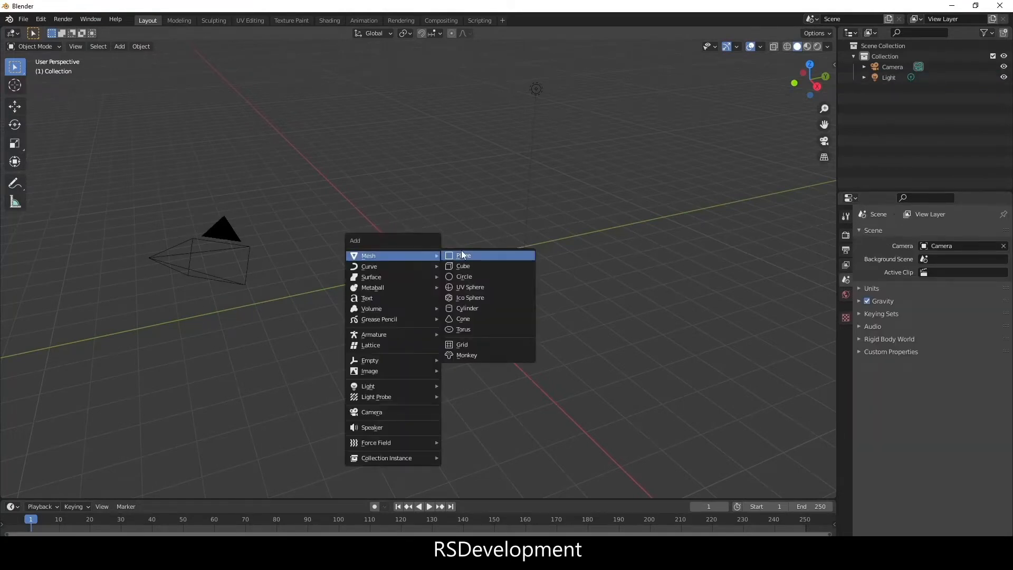
click(462, 255)
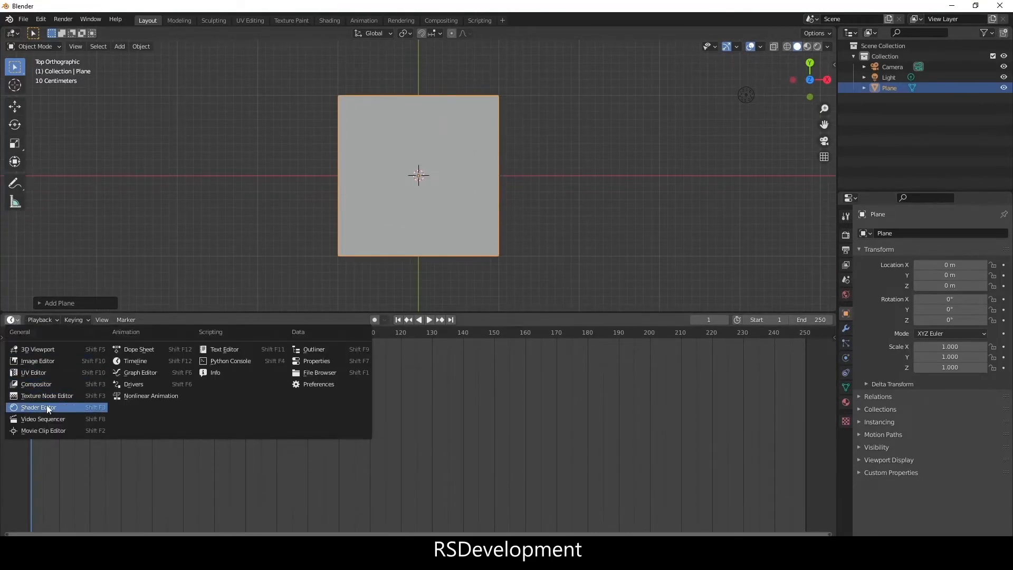
click(38, 407)
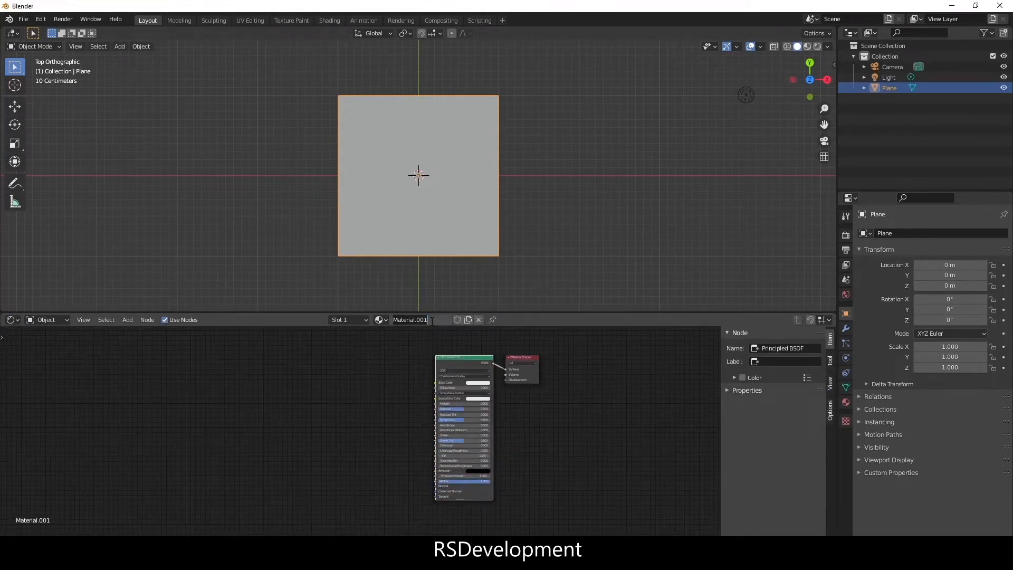
text(SnowMaterial)
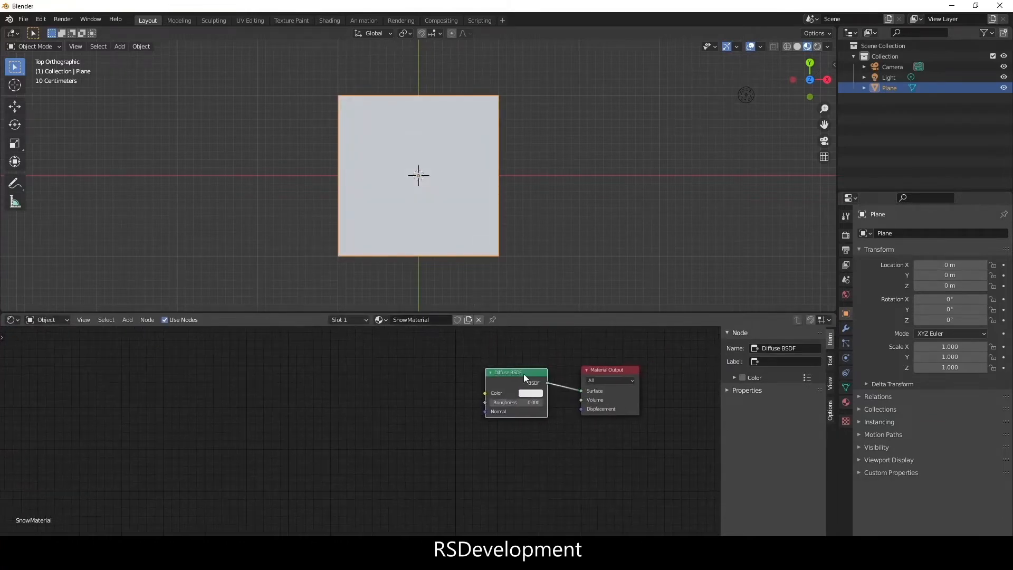
- Feed a light-blue-to-white ColorRamp into Diffuse Color and shift its dark stop inward
drag(516, 372, 533, 372)
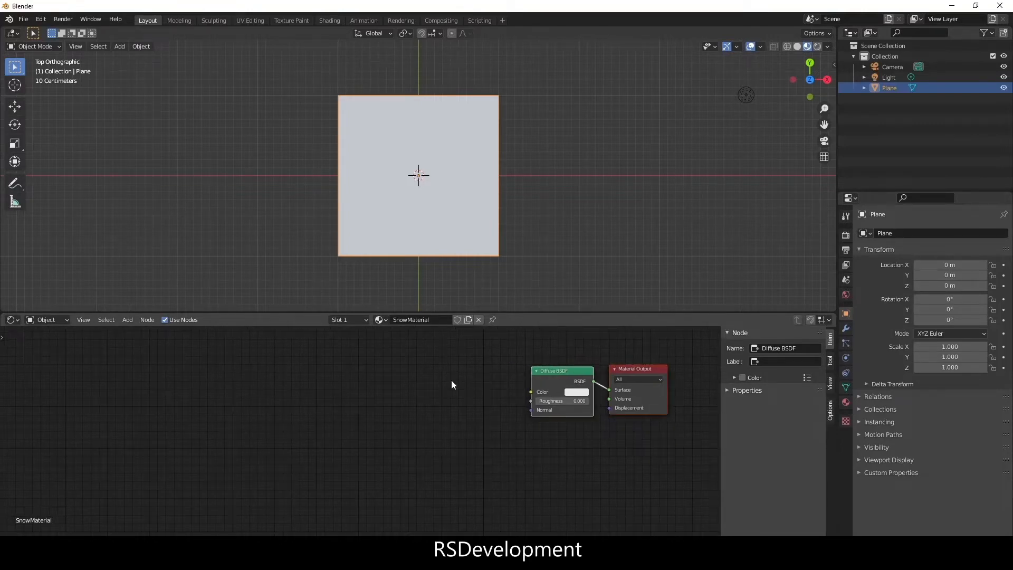
text(colorr)
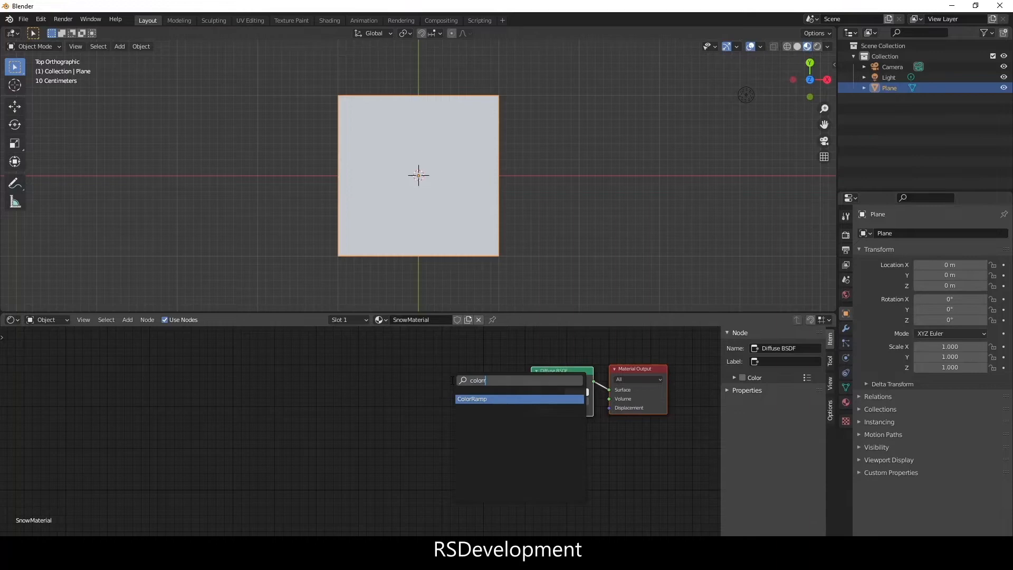
click(471, 399)
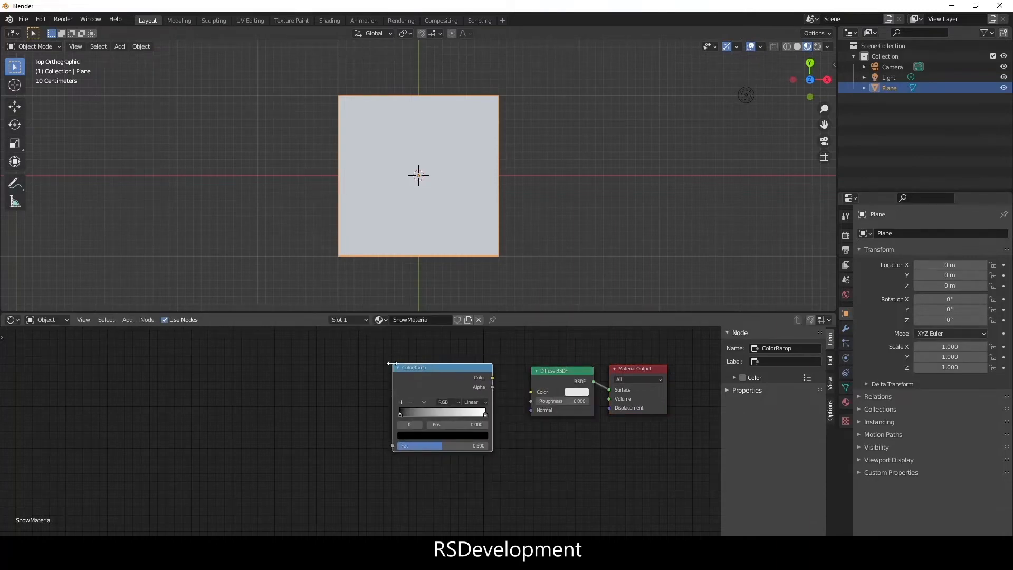
drag(491, 378, 529, 392)
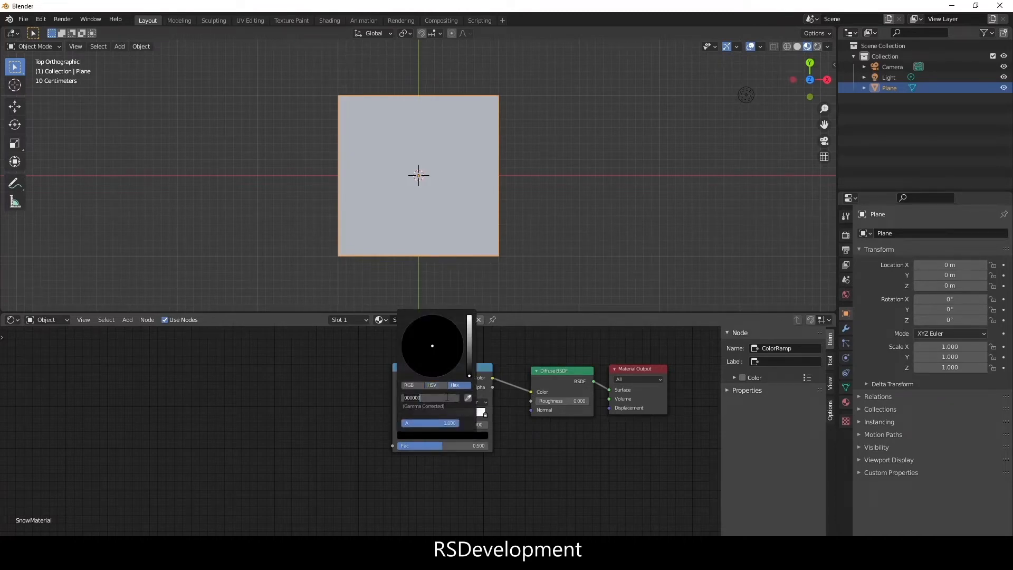
text(93)
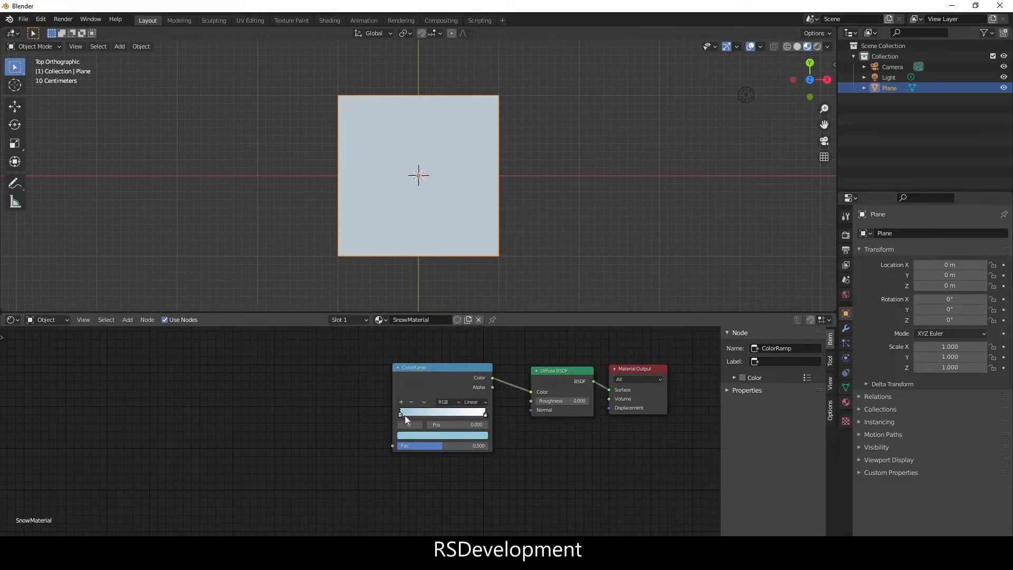
drag(401, 413, 421, 413)
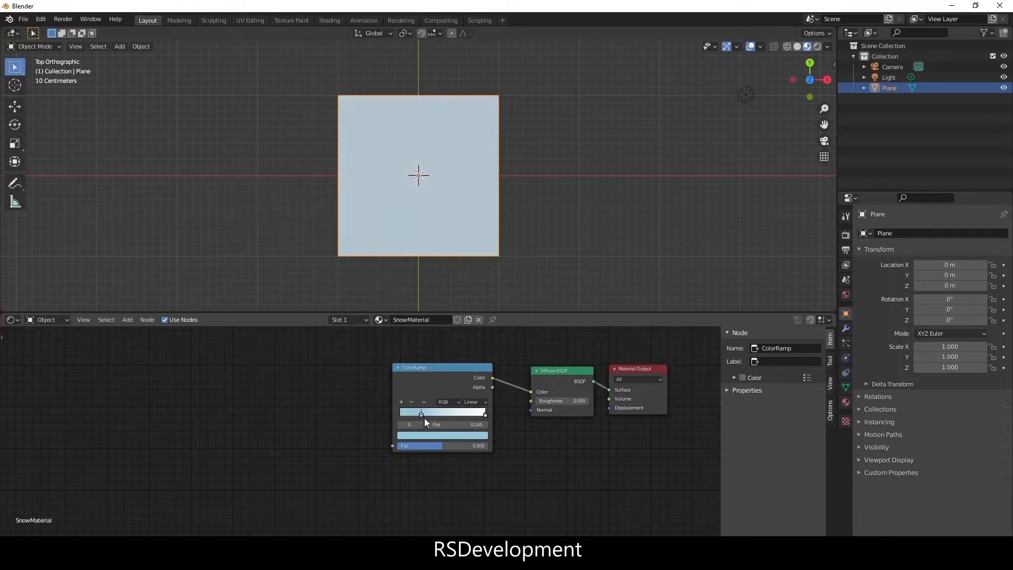
drag(422, 413, 429, 412)
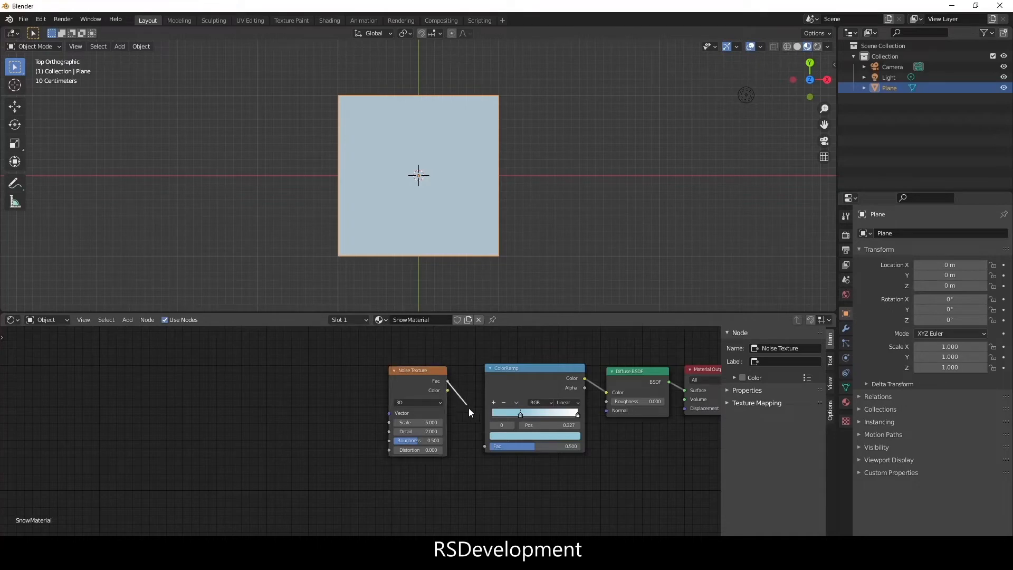
- Drive the ColorRamp factor with a Noise Texture fed by Texture Coordinate Object output
drag(417, 371, 429, 371)
text(te)
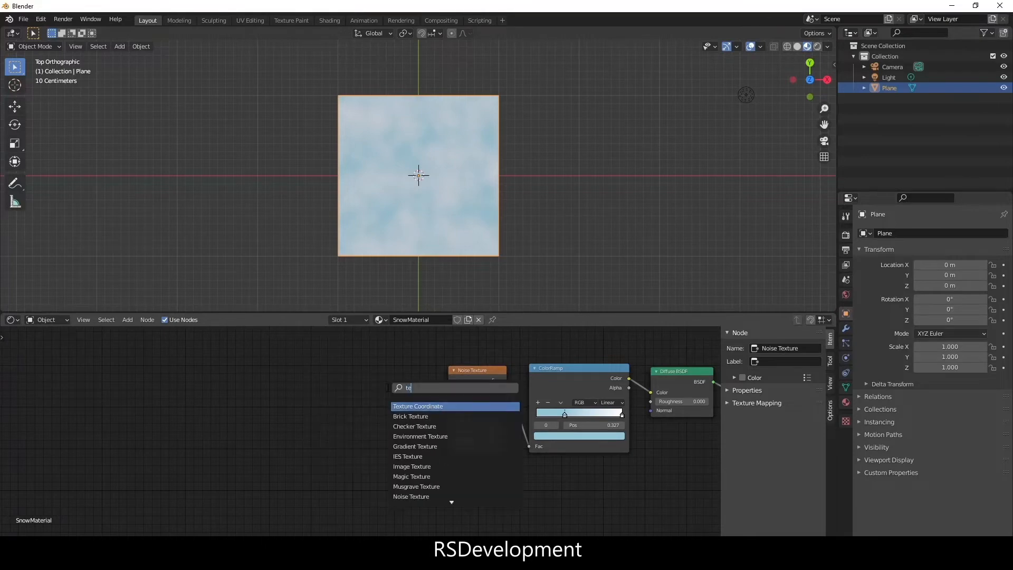
click(418, 405)
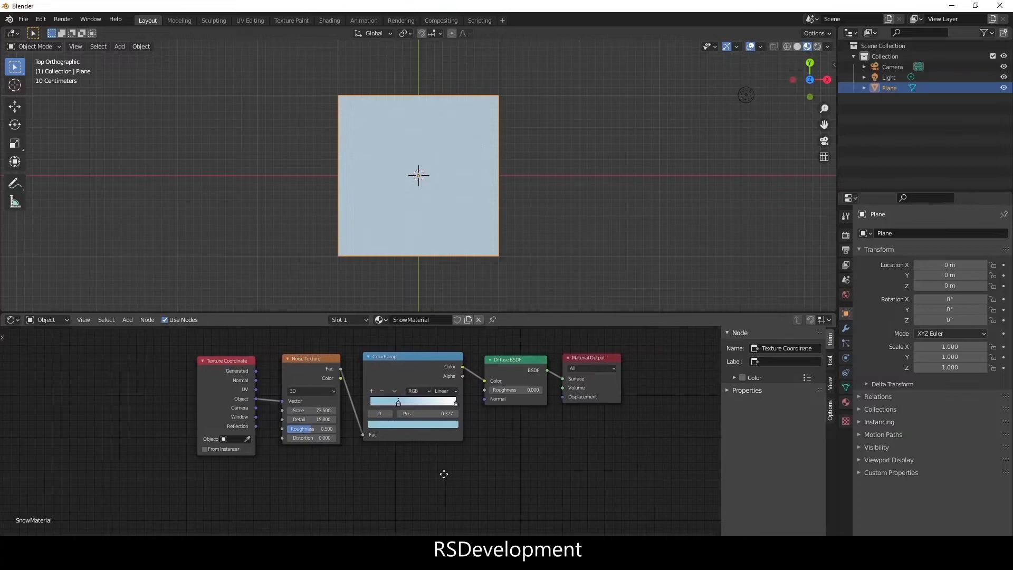
drag(591, 358, 652, 421)
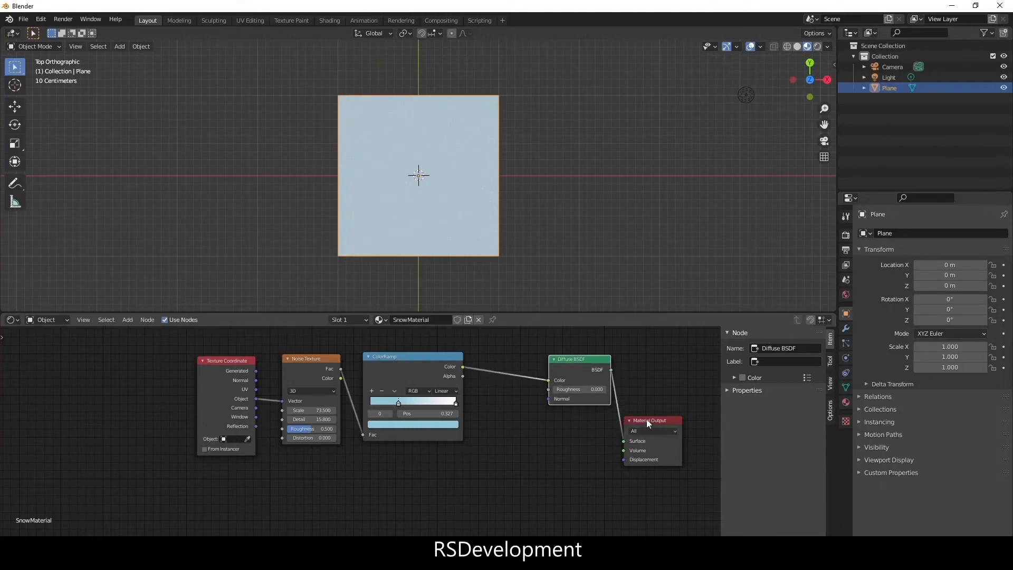
- Add a Bump node taking the ramp colour as height into the Diffuse Normal input
click(646, 421)
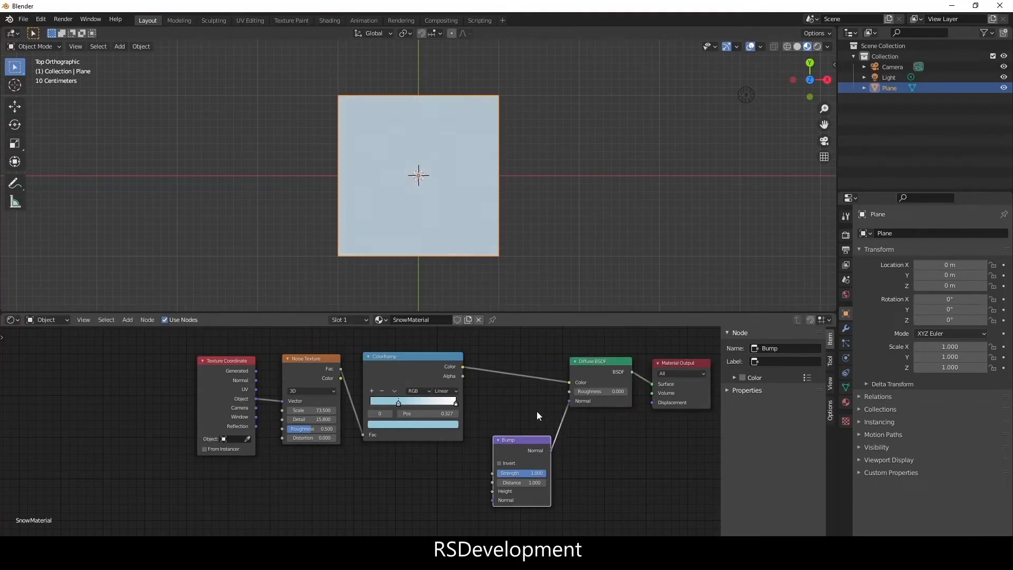
click(413, 356)
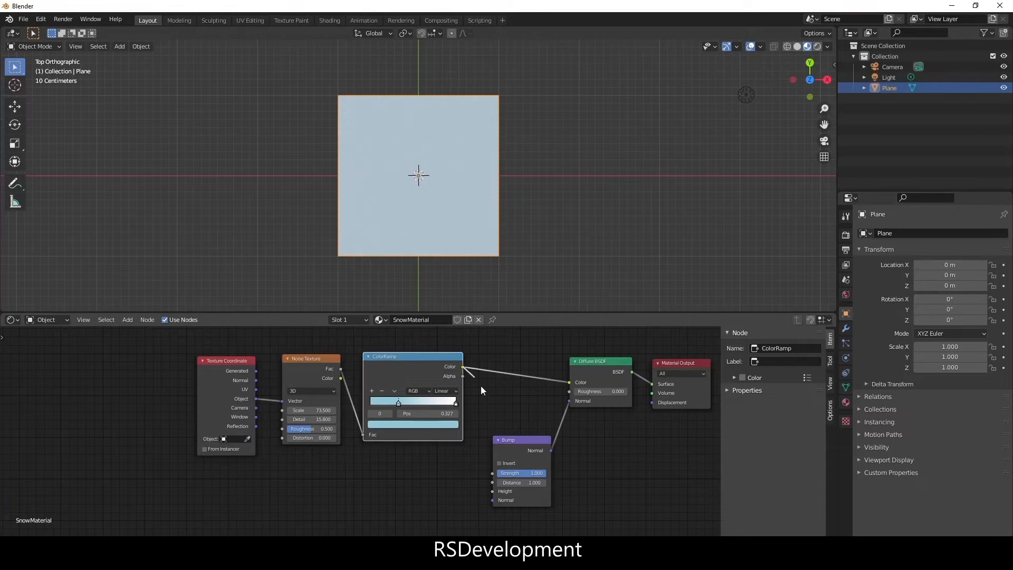
drag(520, 439, 530, 439)
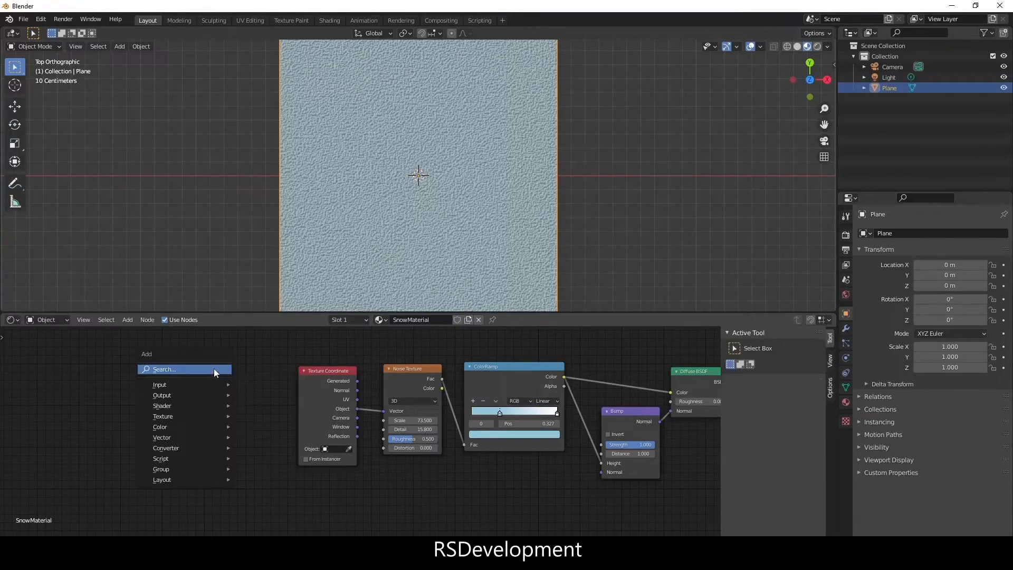
- Add two Image Texture nodes with new blank images named Snow_Diffuse and Snow_Normal
click(163, 416)
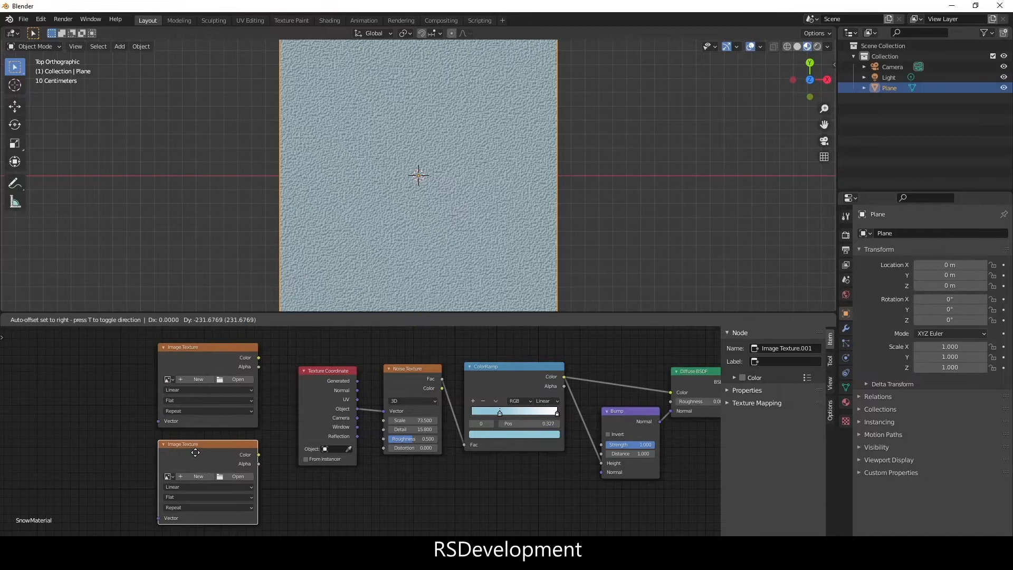
click(197, 379)
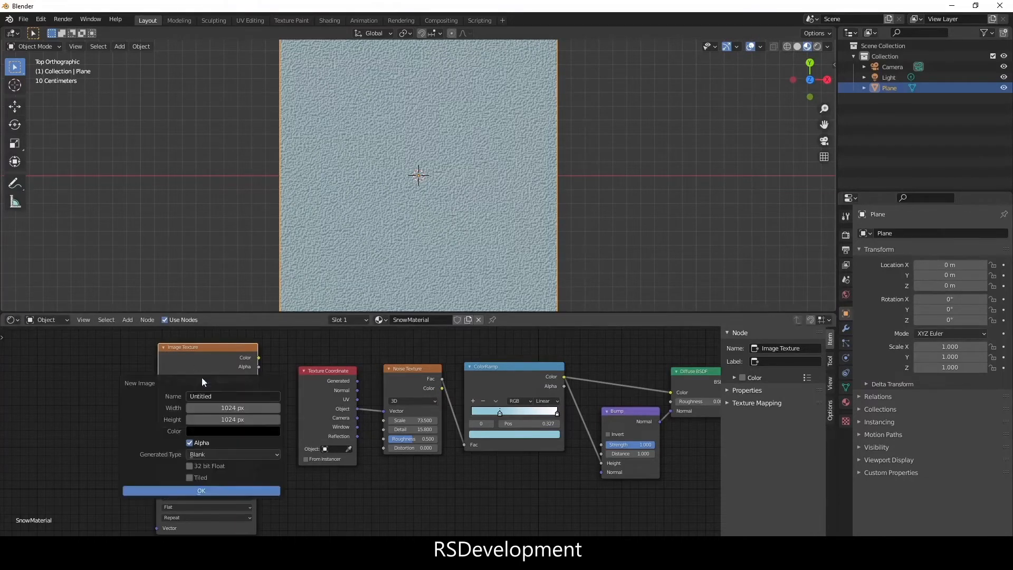
text(Snow_Diffuse)
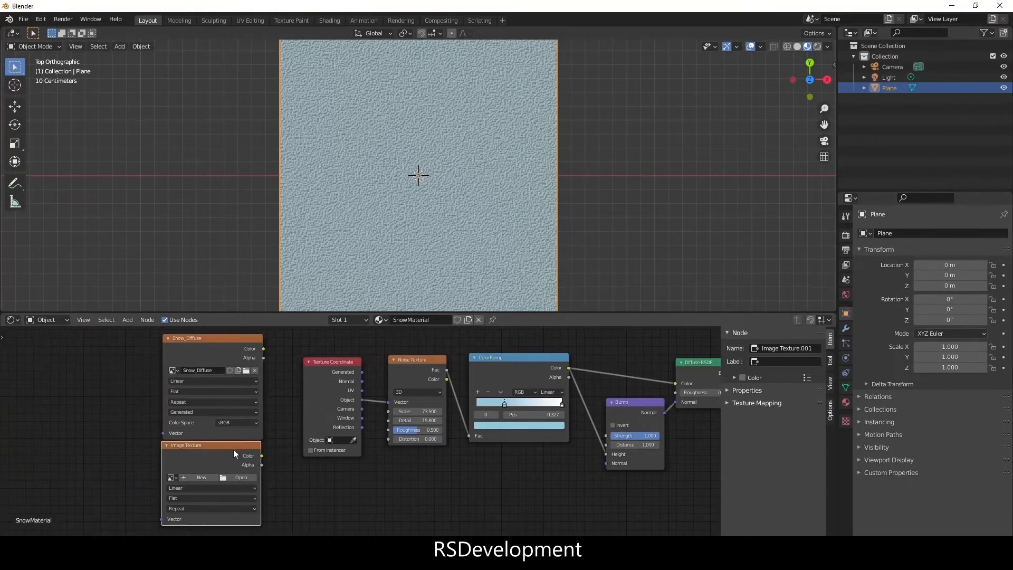
click(200, 477)
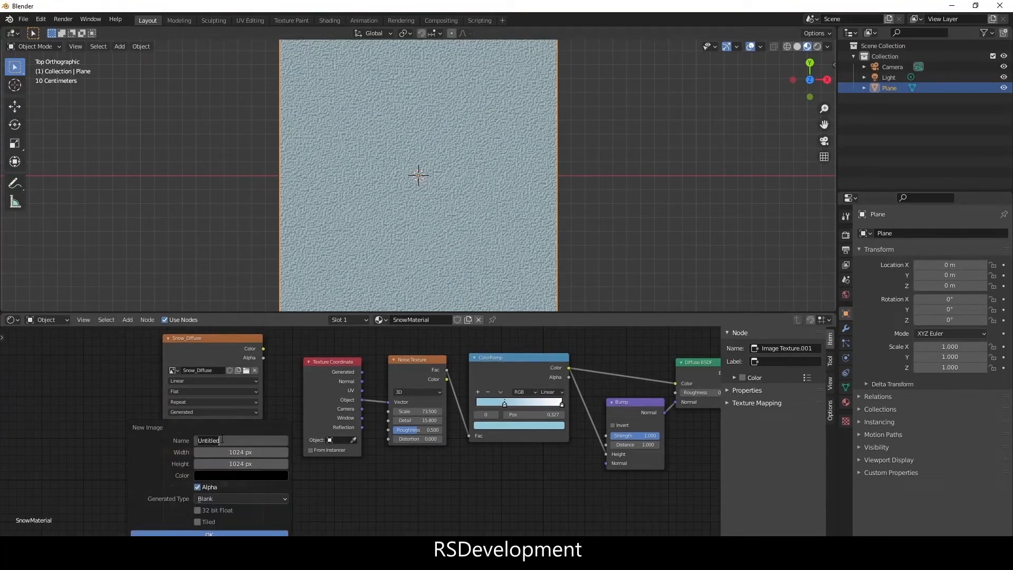
text(Snow_Normal)
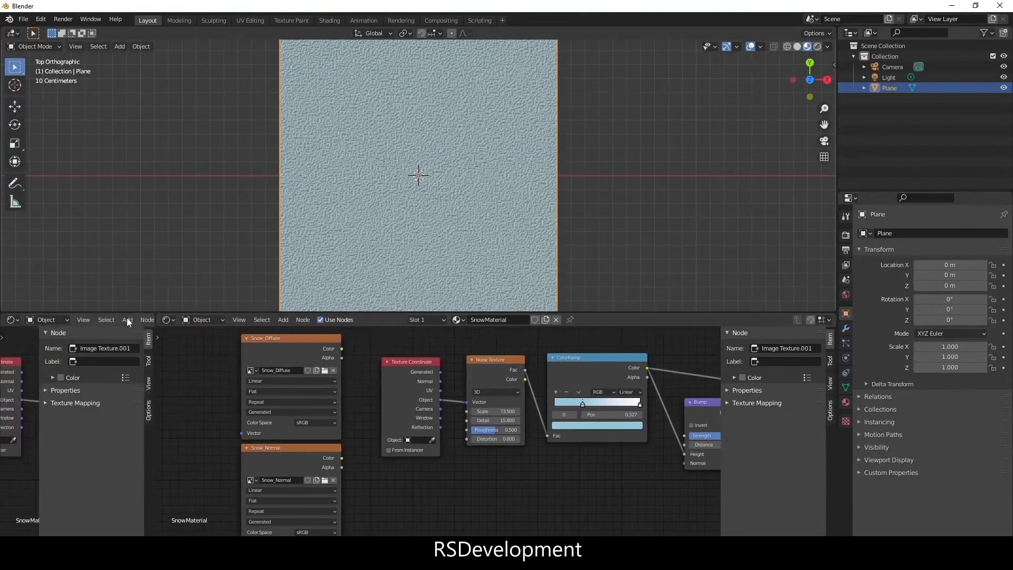
- Switch rendering to Cycles on GPU Compute with 128 render samples, adding an image viewer area
click(12, 319)
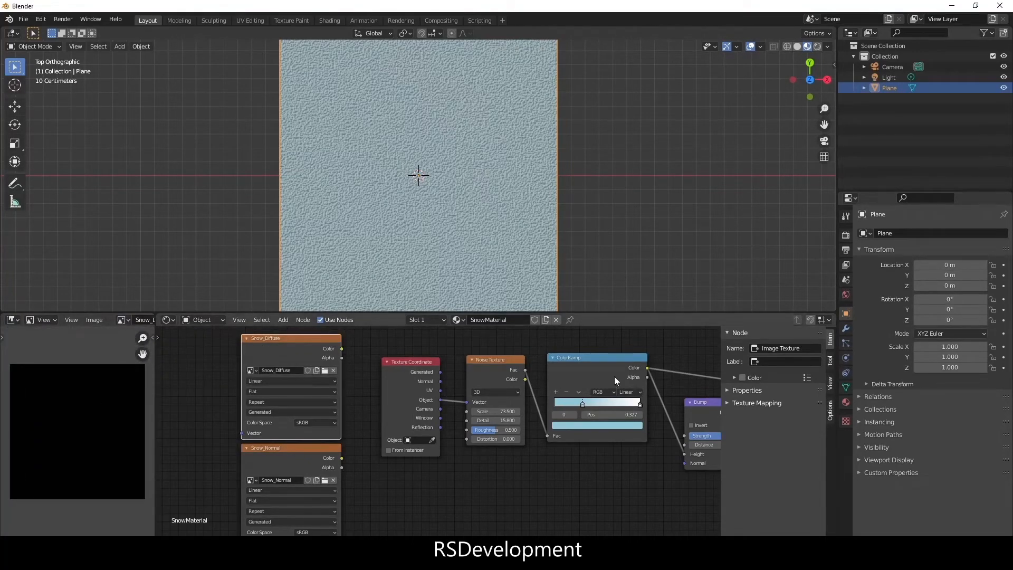
click(960, 233)
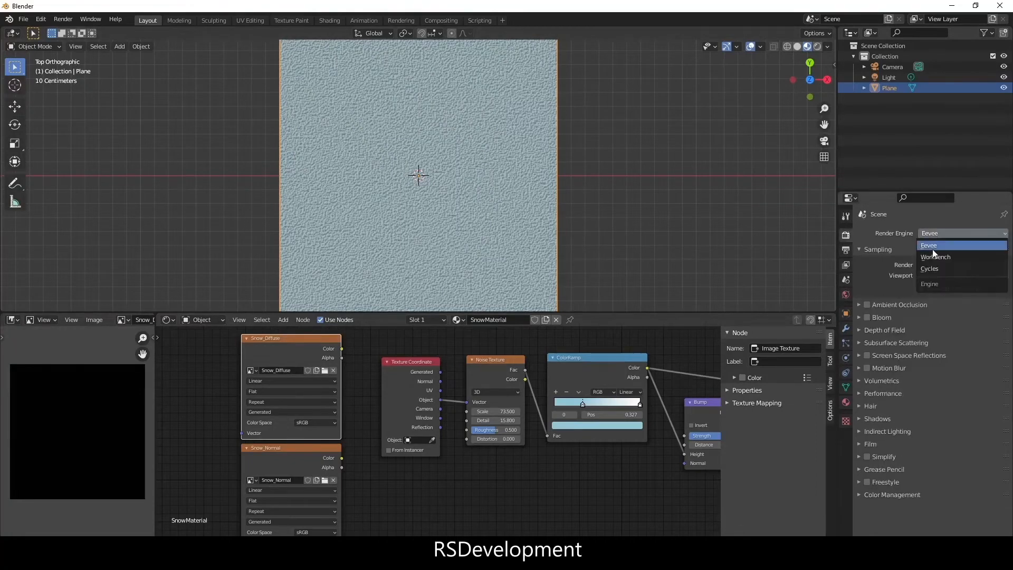
click(929, 268)
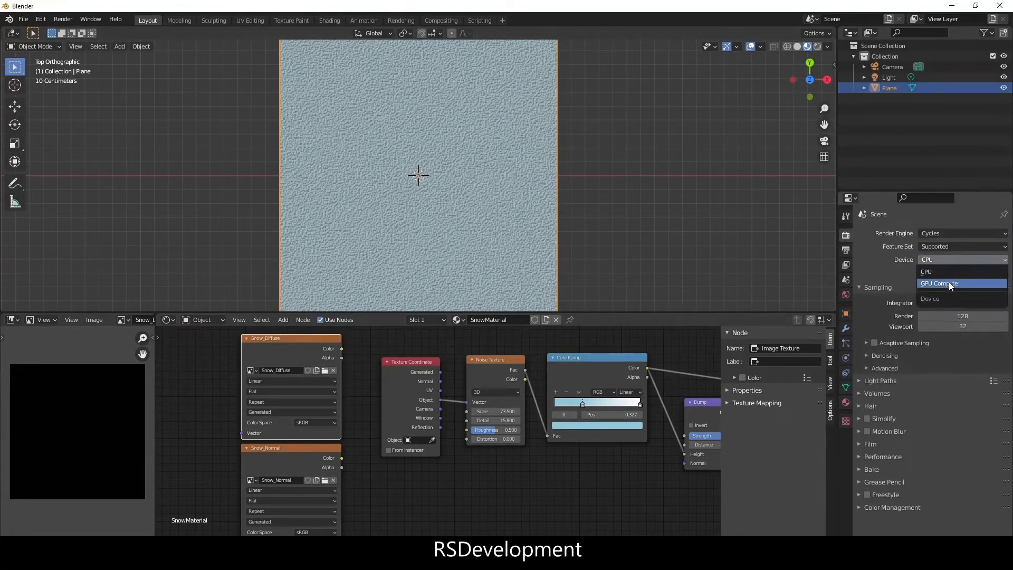
click(939, 282)
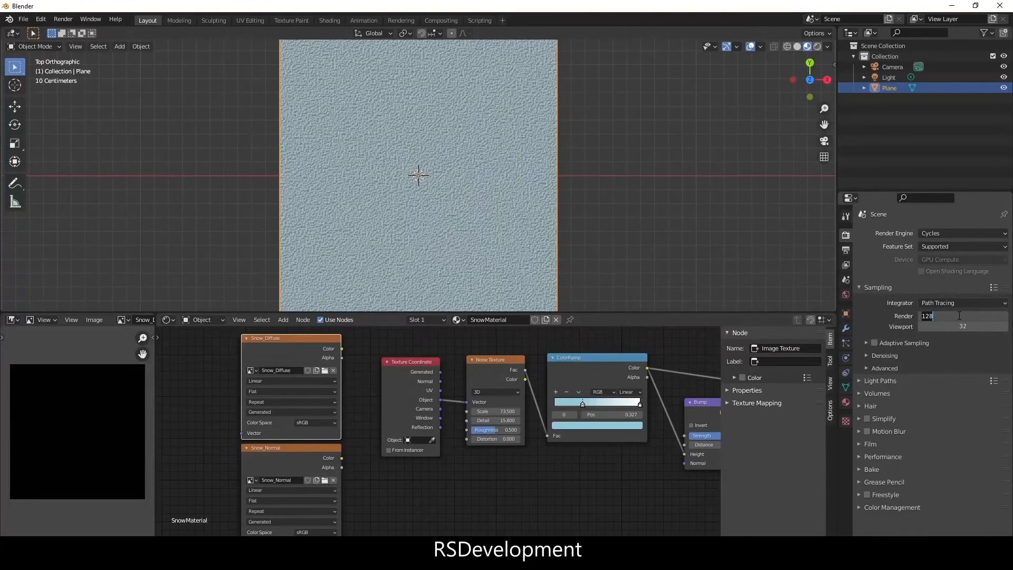
key(Return)
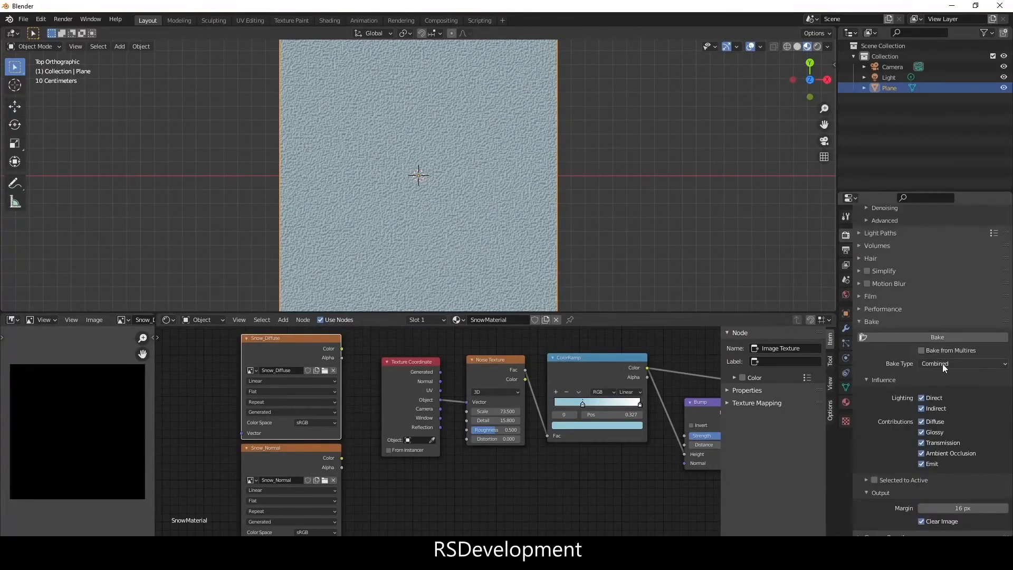
- Bake a colour-only Diffuse pass, without direct or indirect lighting, into Snow_Diffuse
click(963, 363)
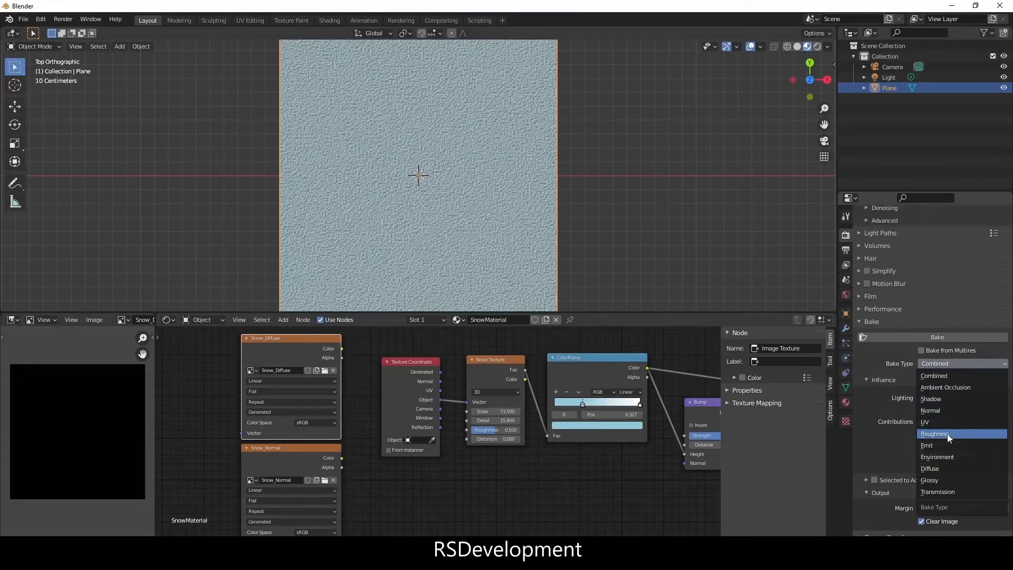
mouse_move(943, 468)
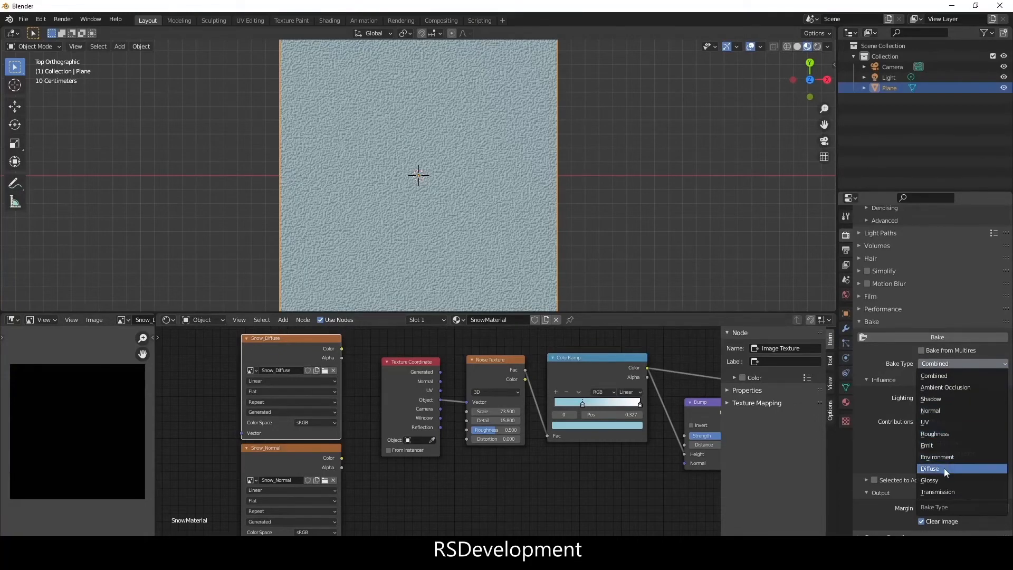
click(929, 469)
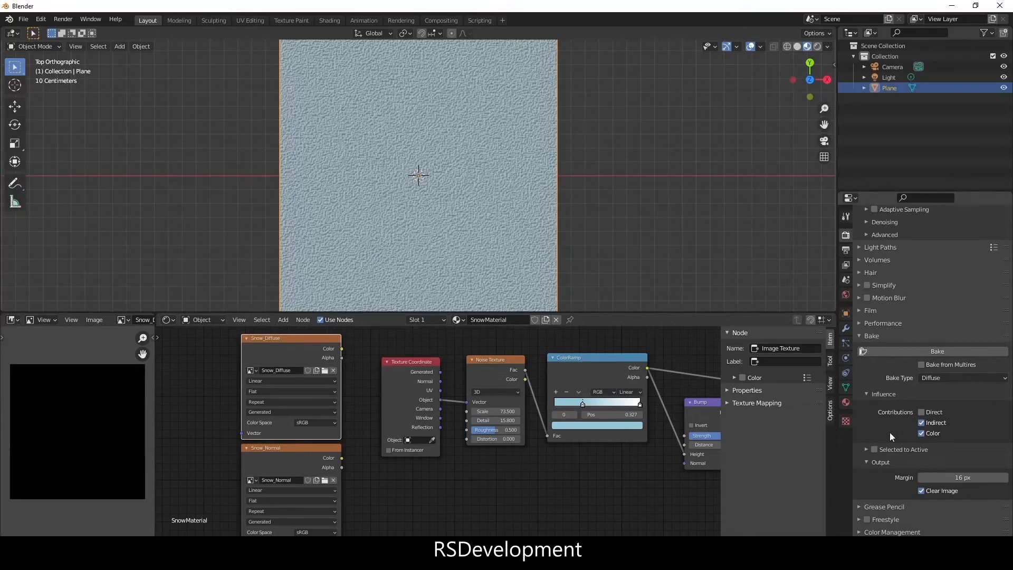
click(921, 422)
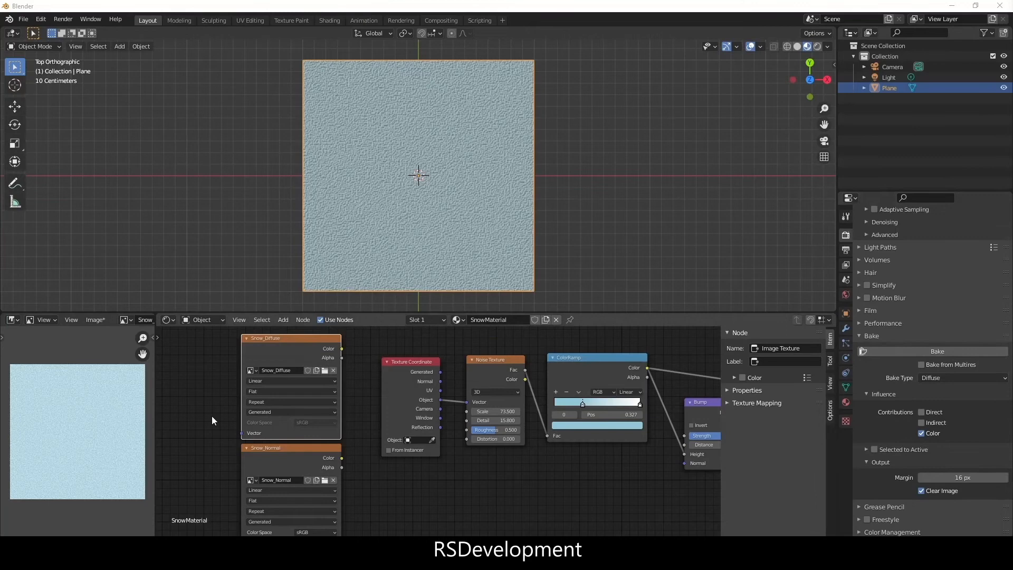
- Target the Snow_Normal image node and switch the bake type to Normal for baking
click(95, 319)
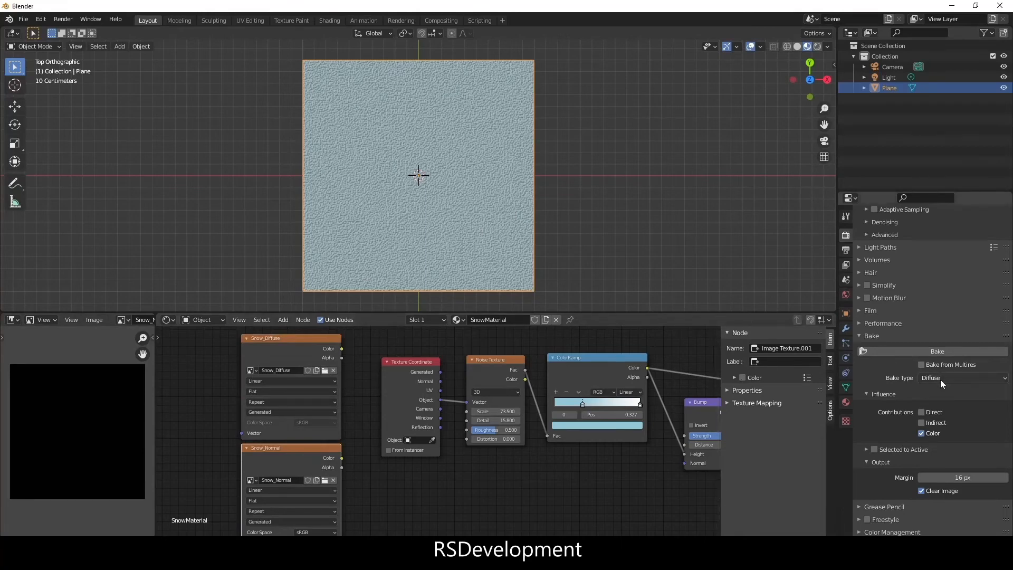
click(962, 378)
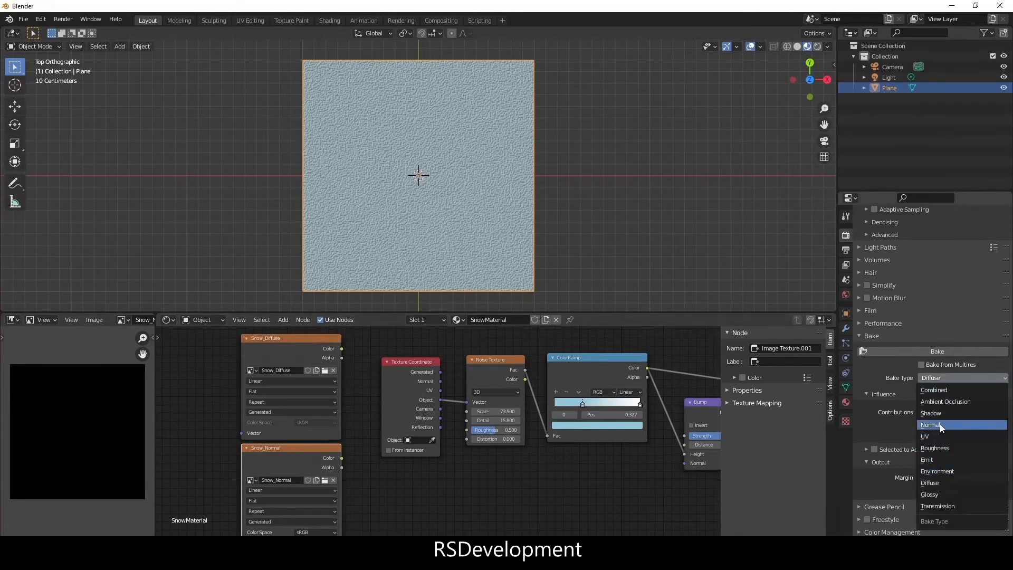
click(931, 425)
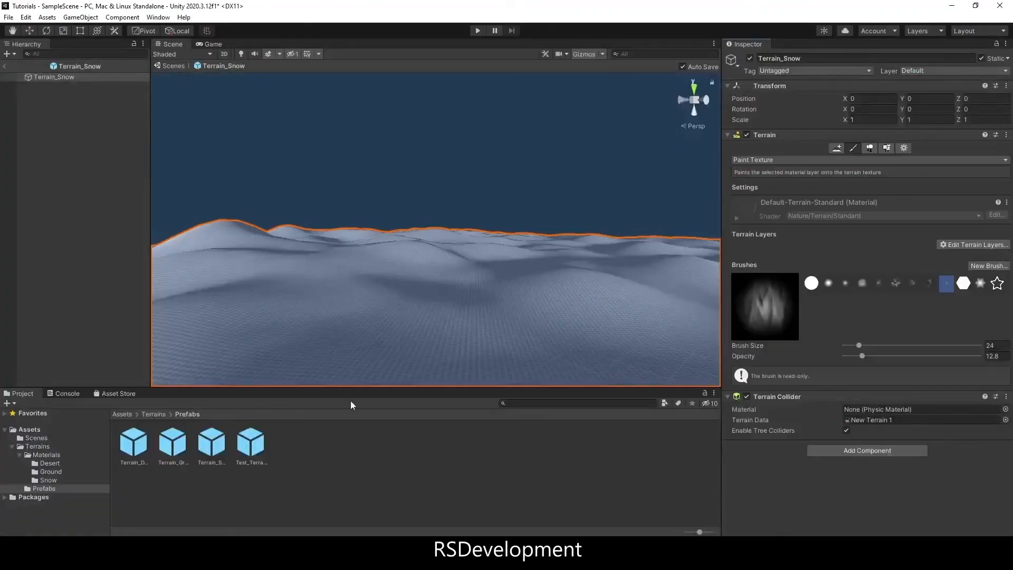
- Review Snow_Diffuse and Snow_Normal import settings, then create a new material asset in the Snow folder
click(47, 480)
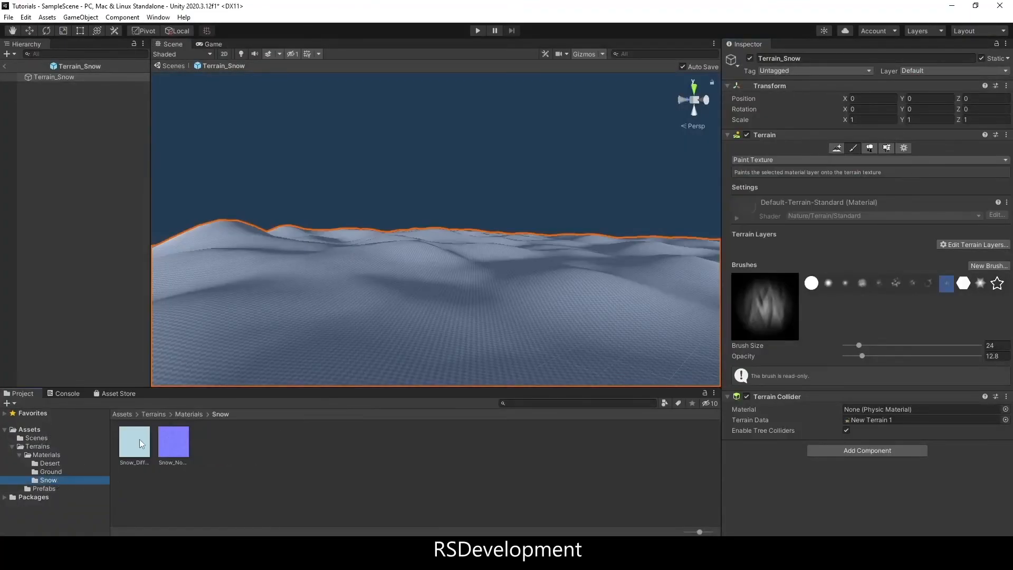
click(173, 442)
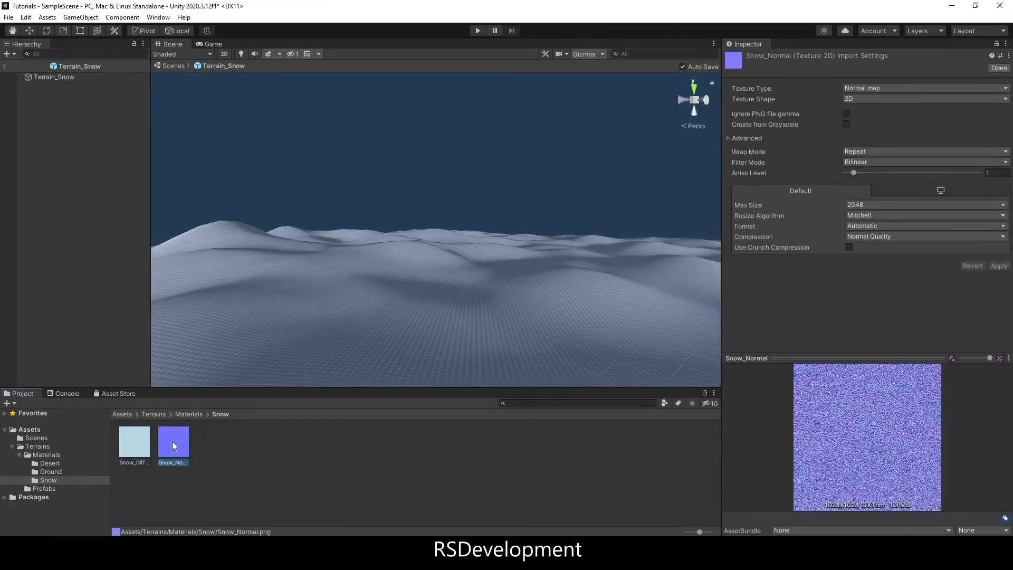
click(134, 442)
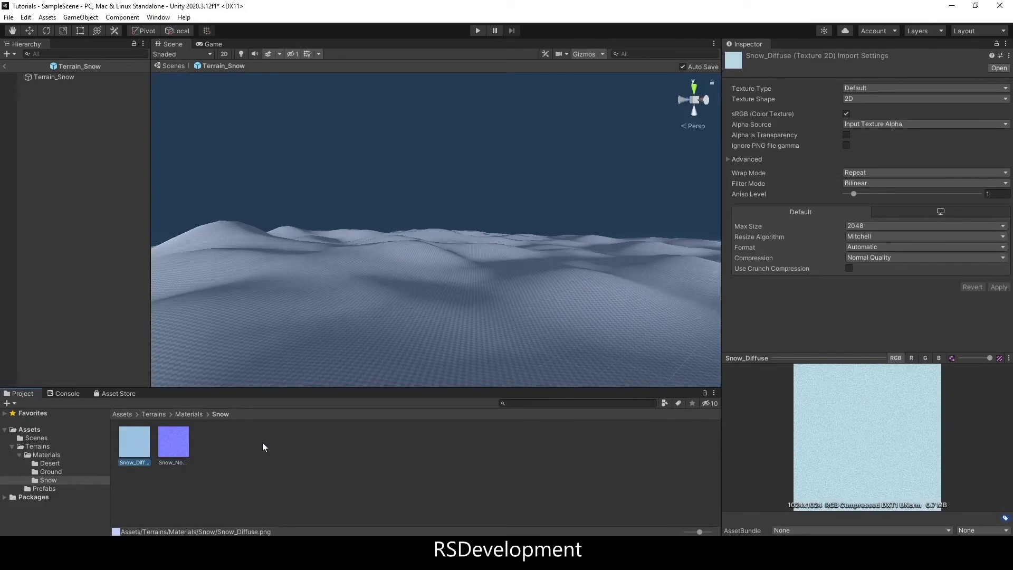
right_click(263, 447)
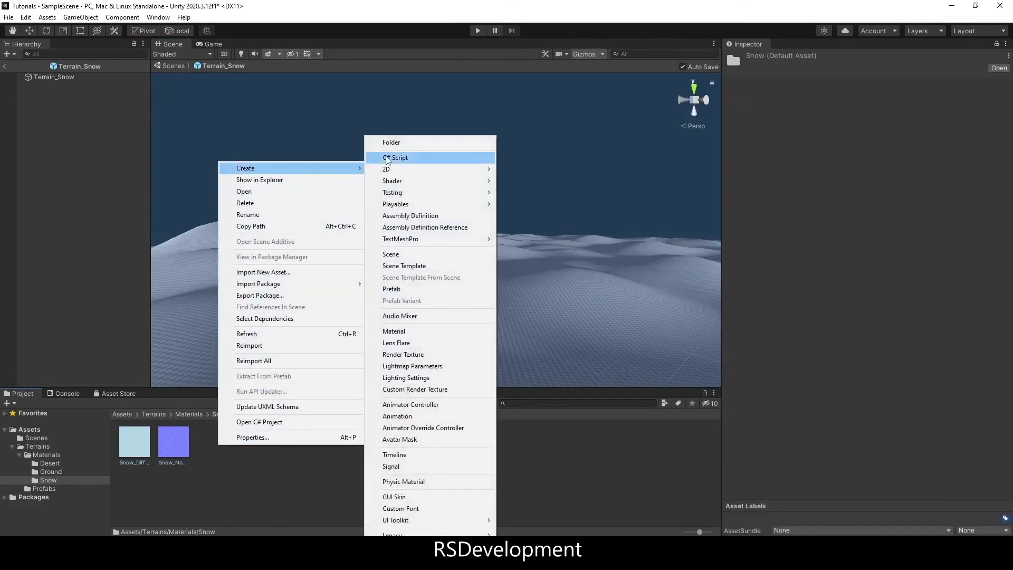
click(394, 330)
text(Snow_Material)
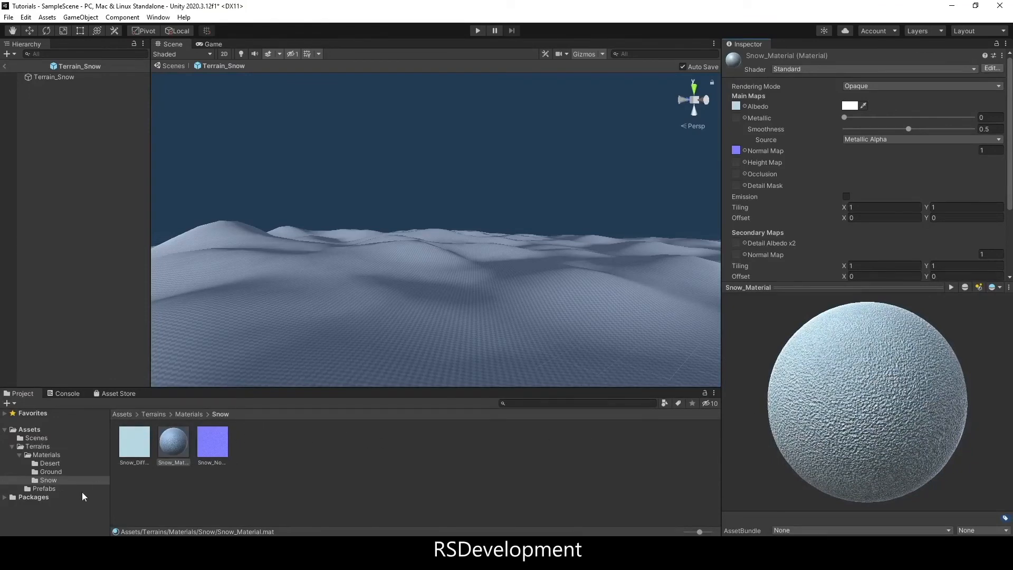
- Create a terrain layer on the Terrain_Snow prefab using Snow_Diffuse as its diffuse texture
click(44, 488)
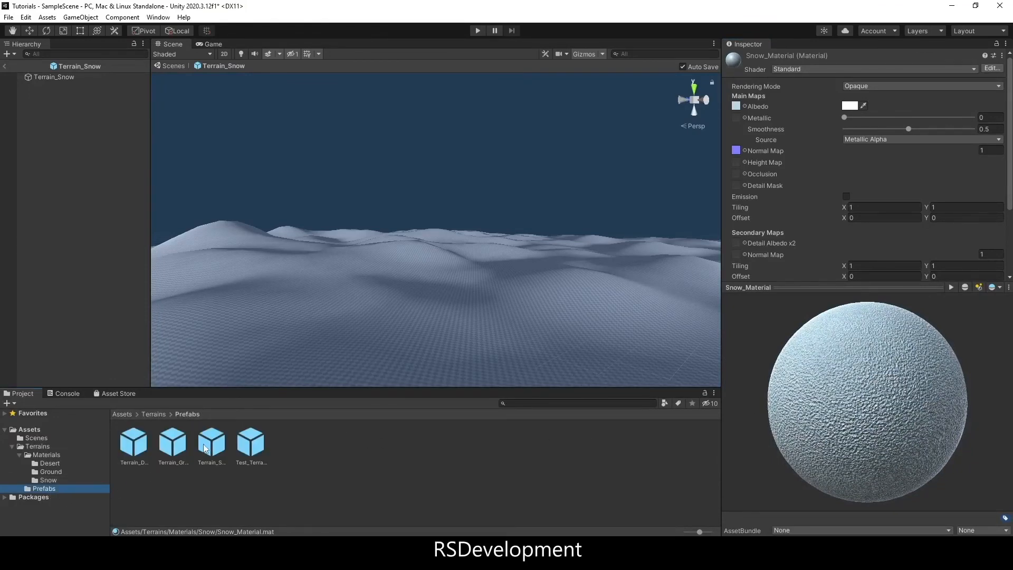
click(55, 77)
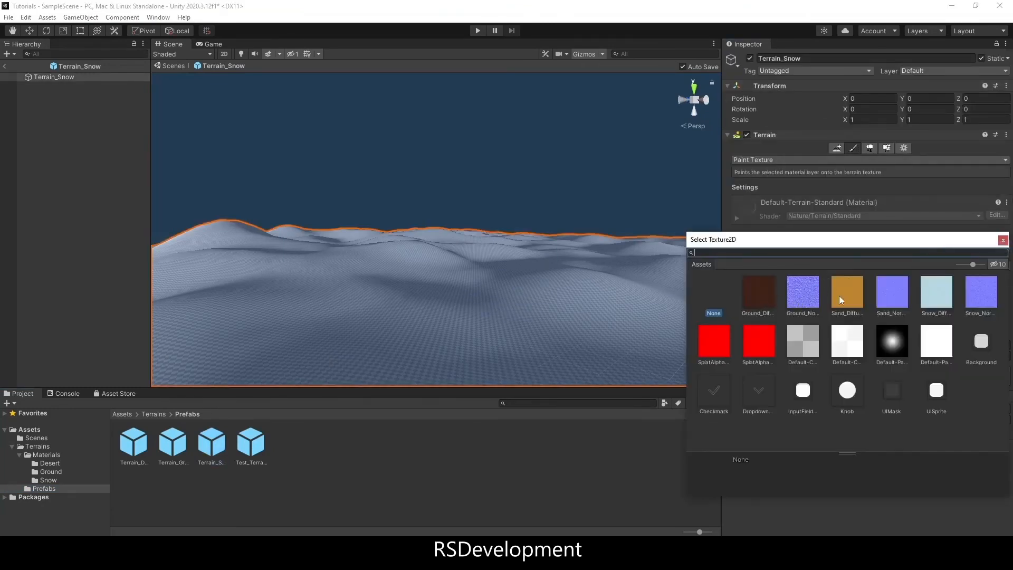
click(936, 293)
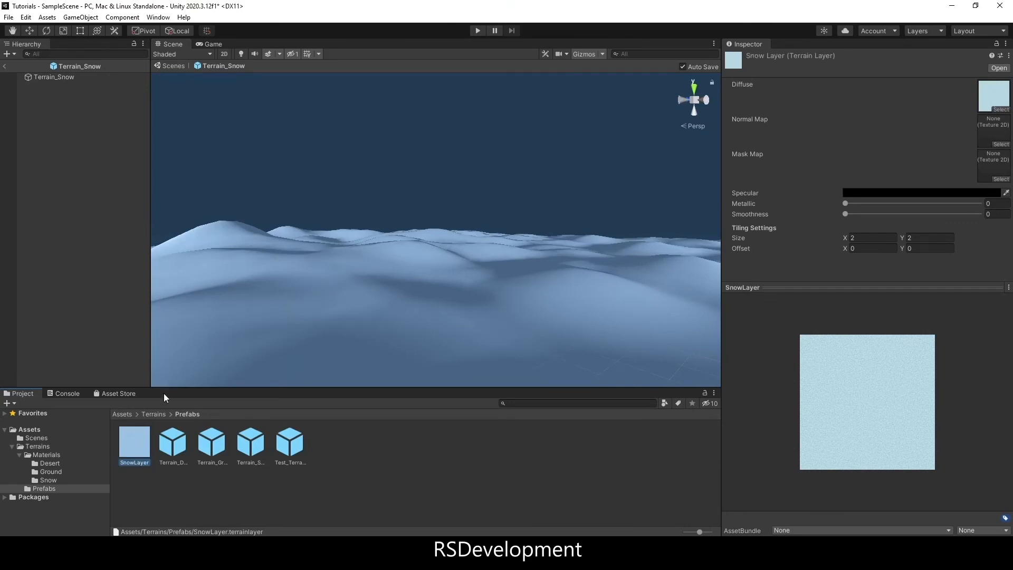
- Select SnowLayer in the Snow folder and assign Snow_Normal as its normal map
click(47, 480)
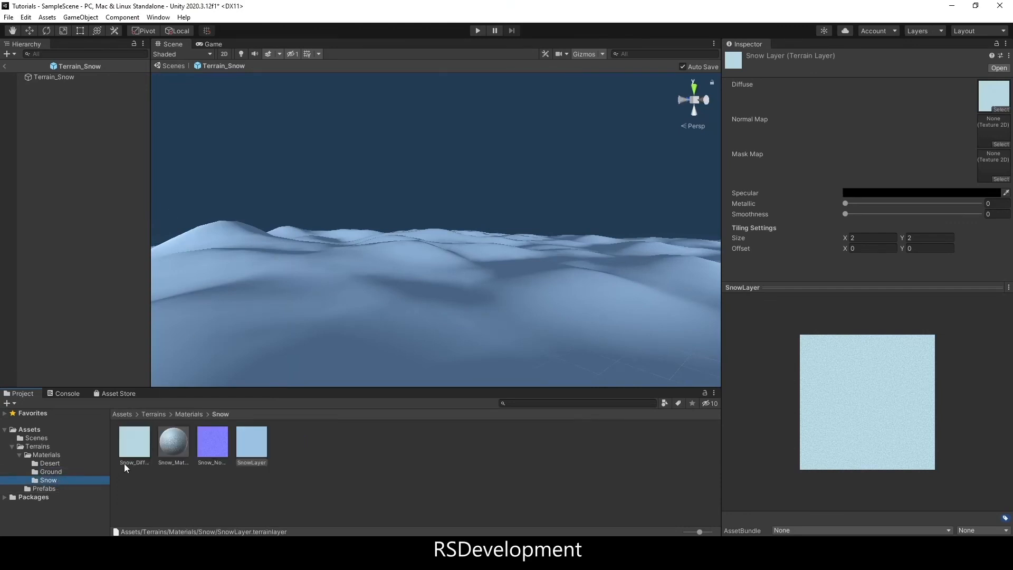
click(251, 442)
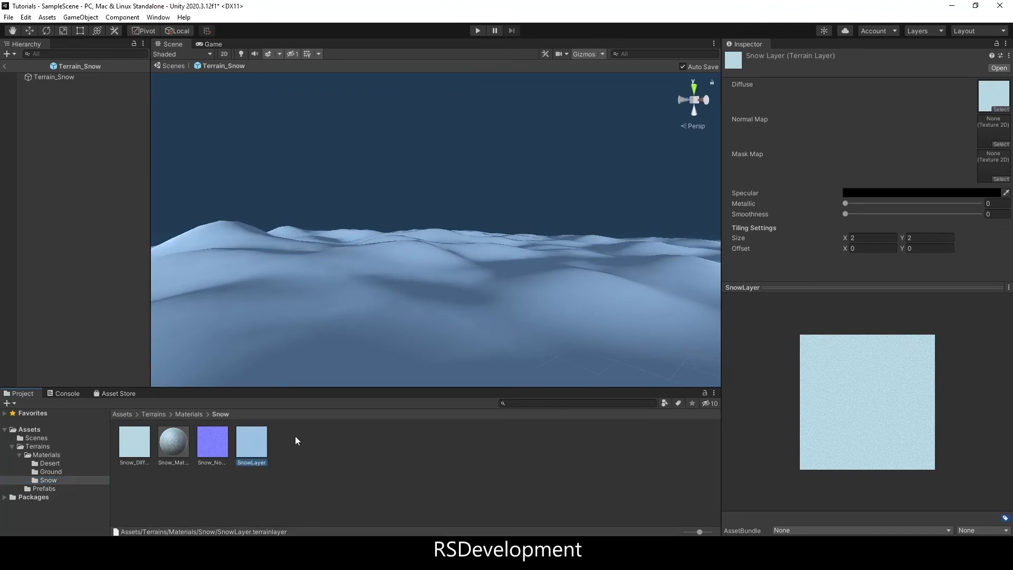
click(993, 129)
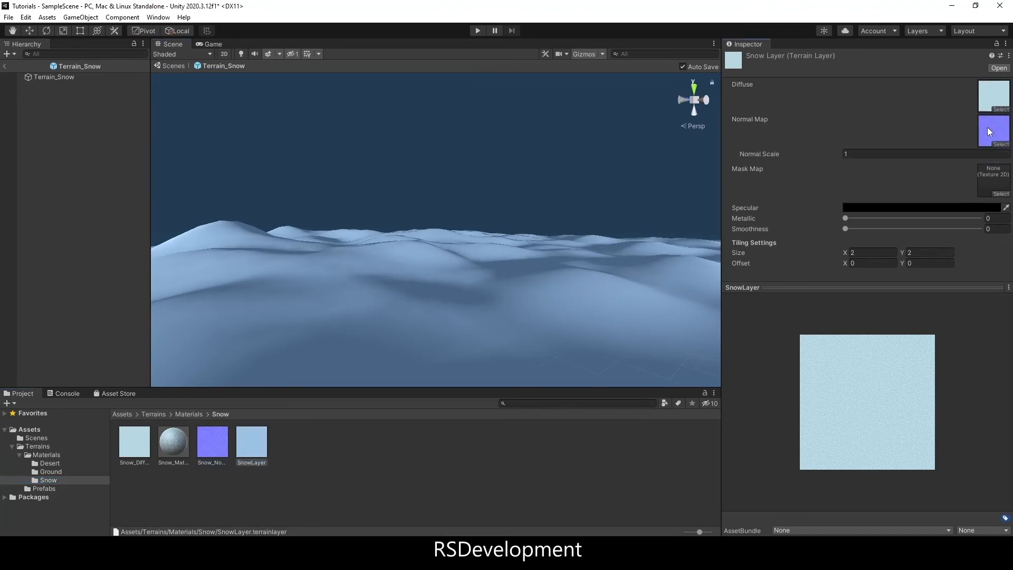
mouse_move(359, 186)
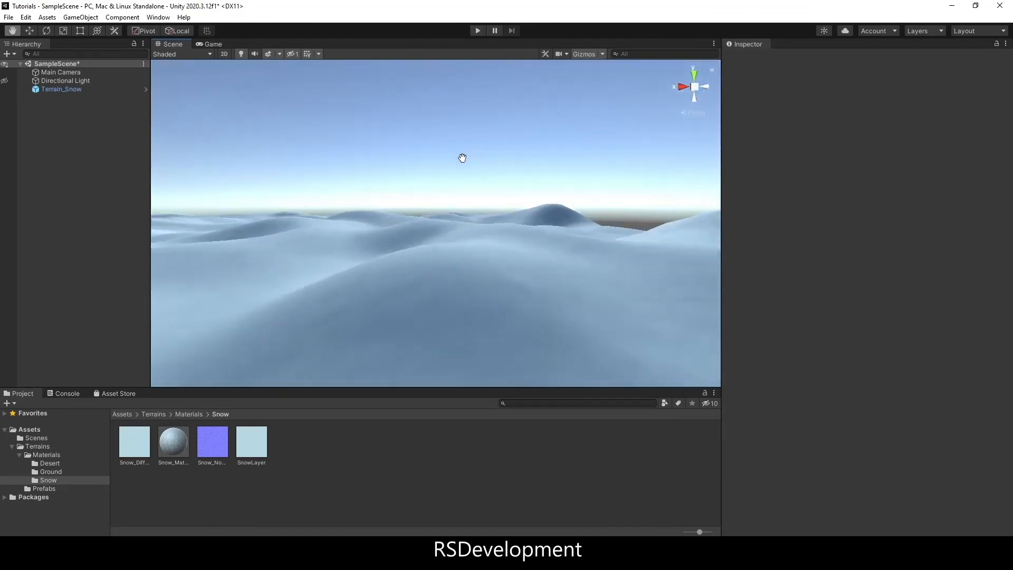
drag(462, 157, 489, 160)
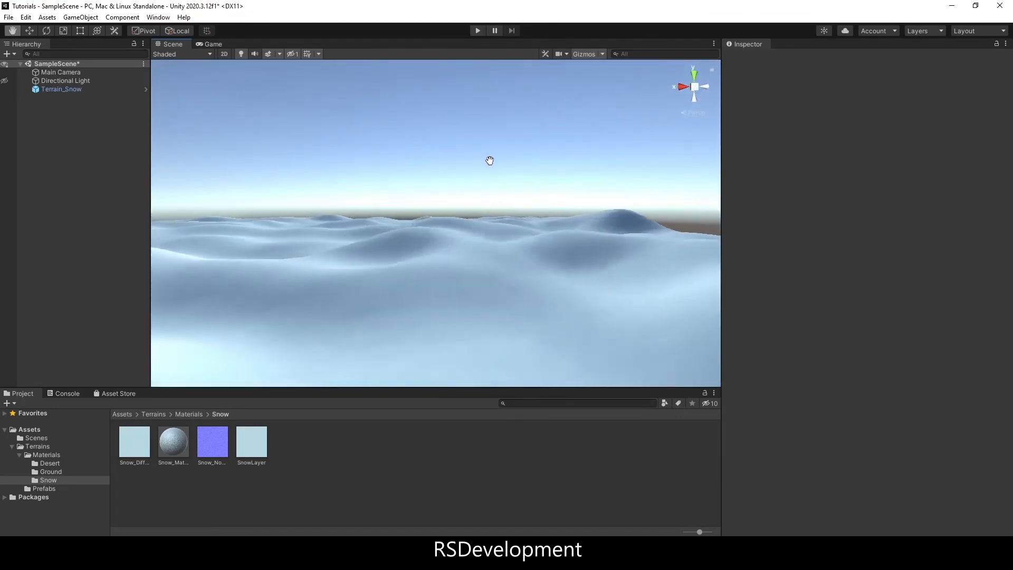
drag(489, 161, 488, 155)
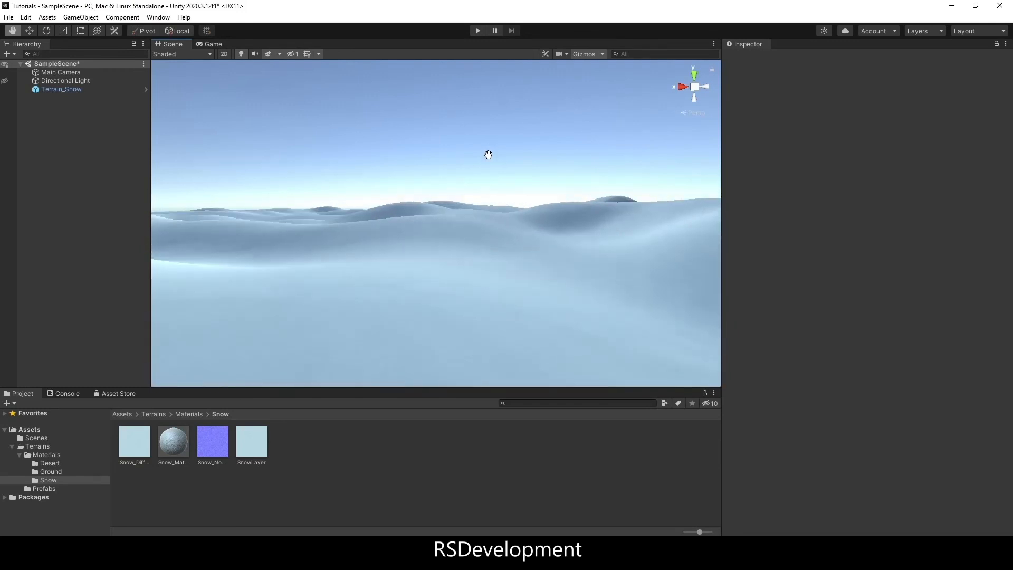